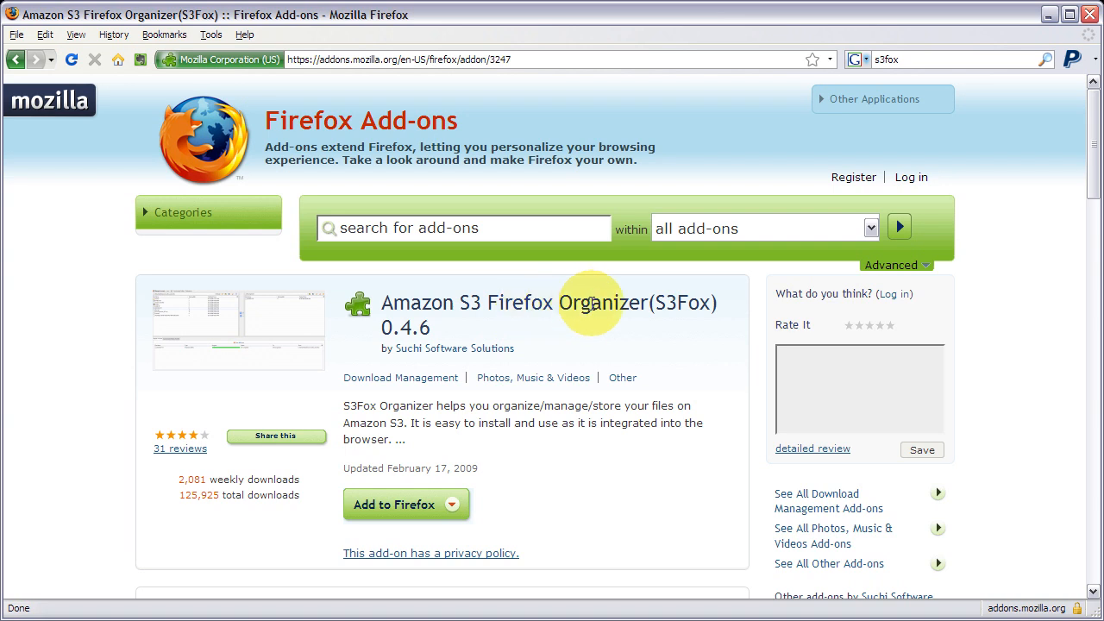
{"action": "mouse_move", "coordinate": [673, 326]}
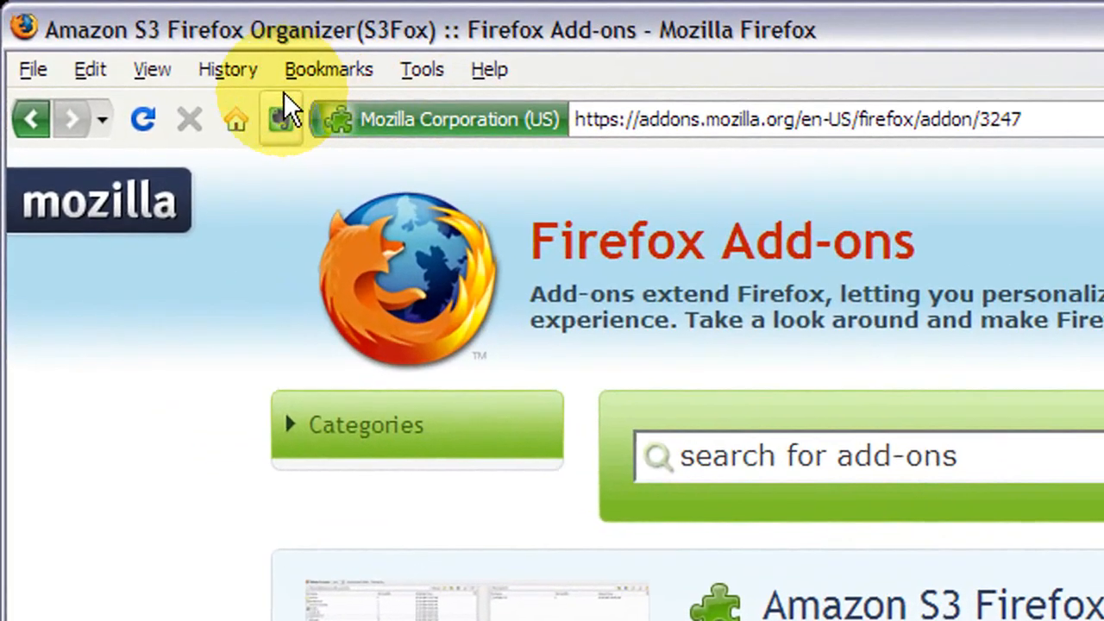
{"action": "mouse_move", "coordinate": [601, 396]}
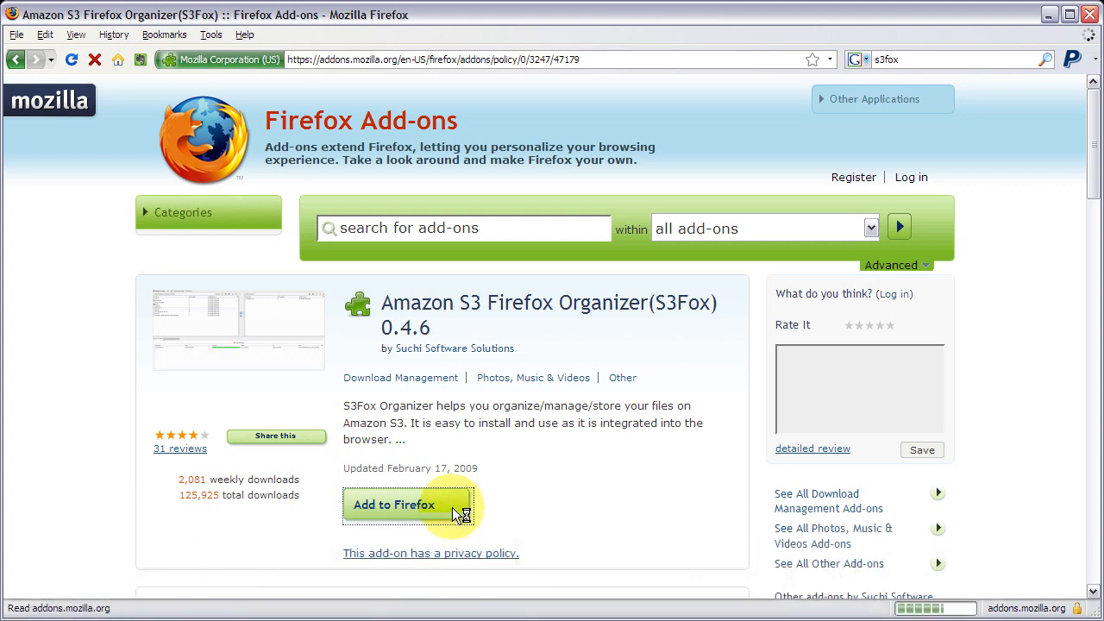
Step: Accept the license, install the S3Fox Organizer add-on and restart Firefox to finish
{"action": "left_click", "coordinate": [394, 503]}
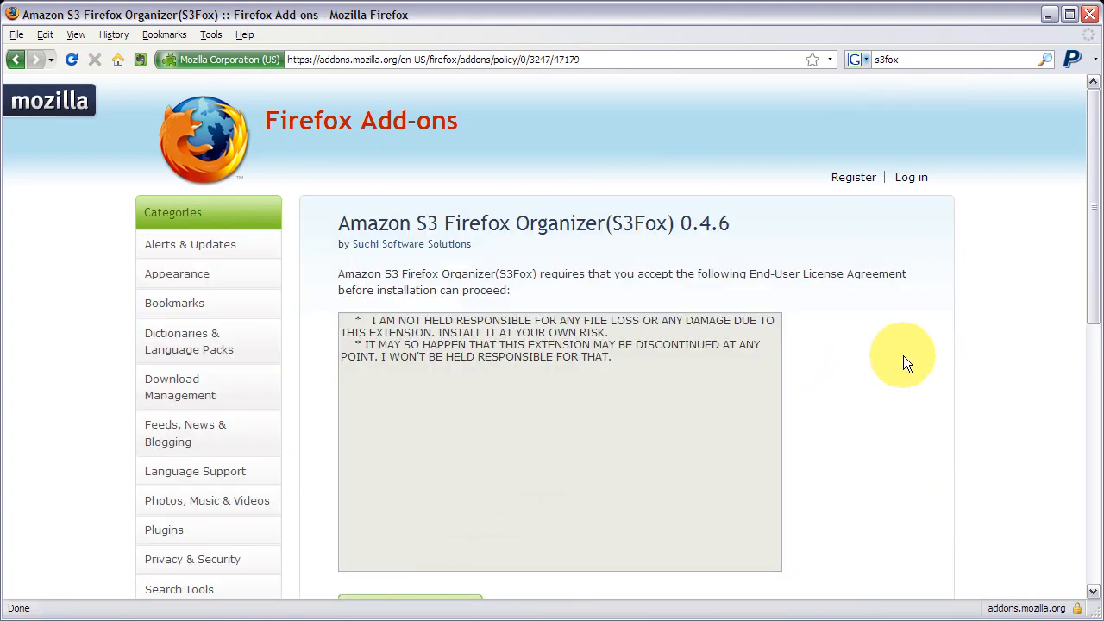
{"action": "scroll", "scroll_direction": "down", "scroll_amount": 3}
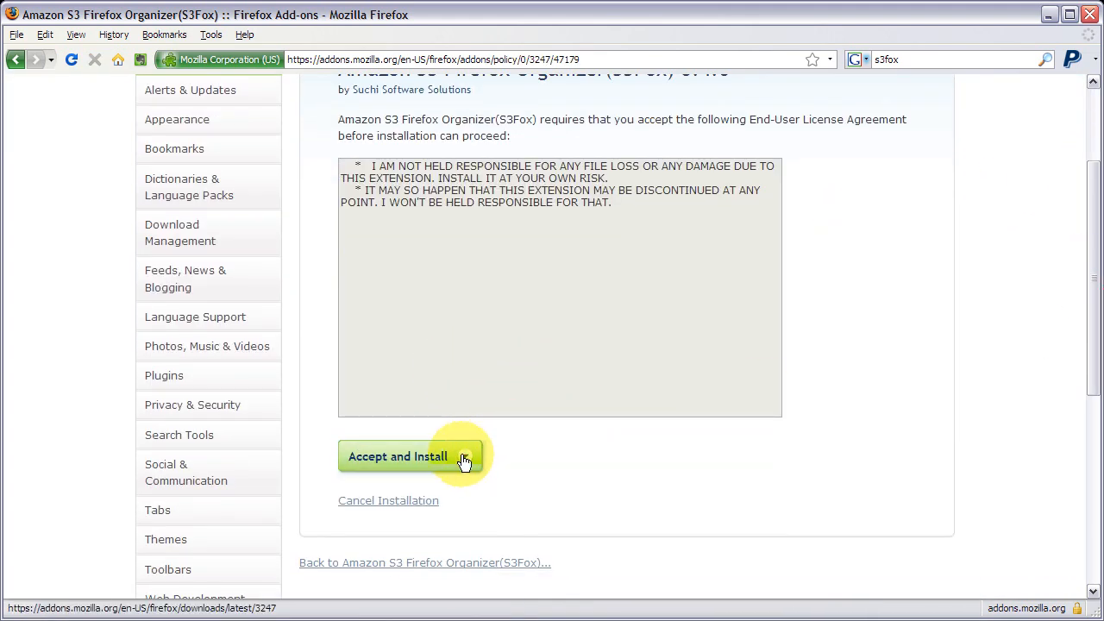
{"action": "left_click", "coordinate": [397, 456]}
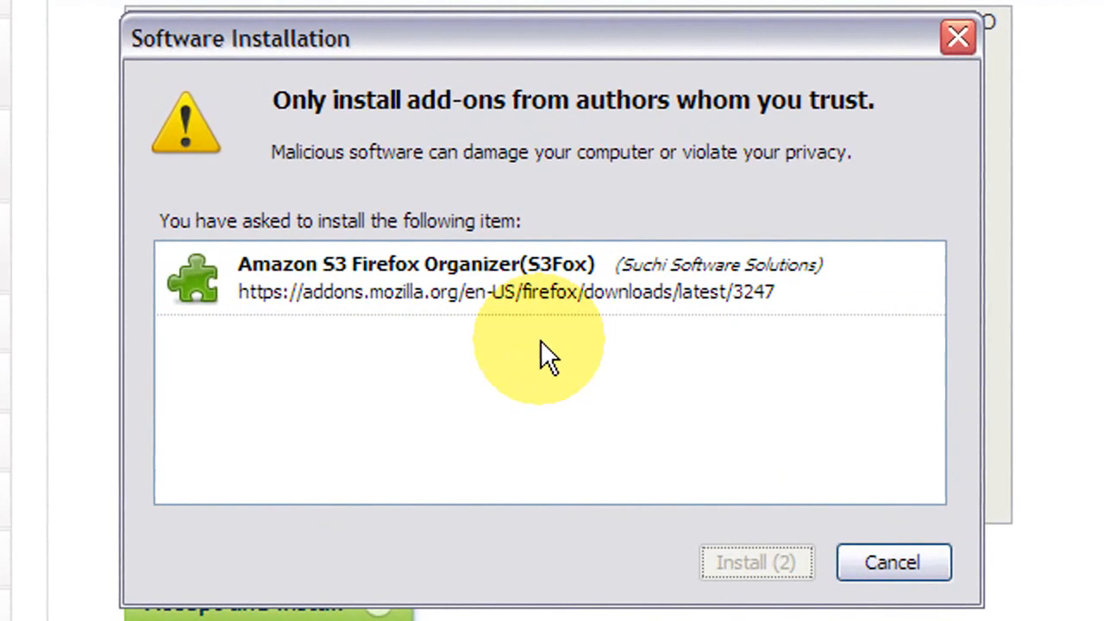
{"action": "left_click", "coordinate": [756, 562]}
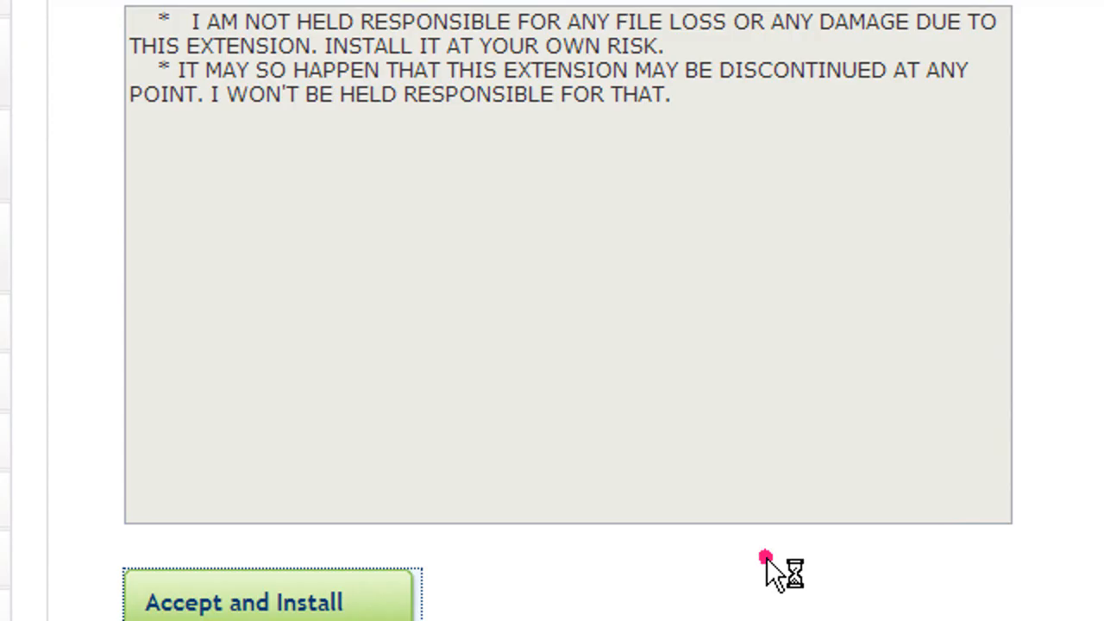
{"action": "left_click", "coordinate": [273, 601]}
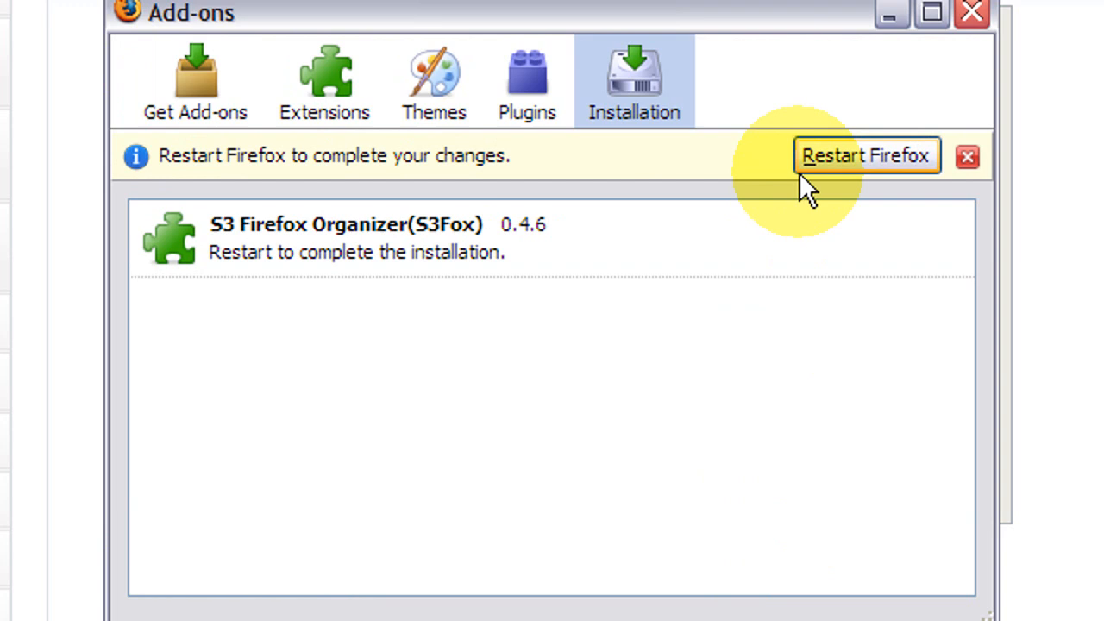
{"action": "mouse_move", "coordinate": [940, 173]}
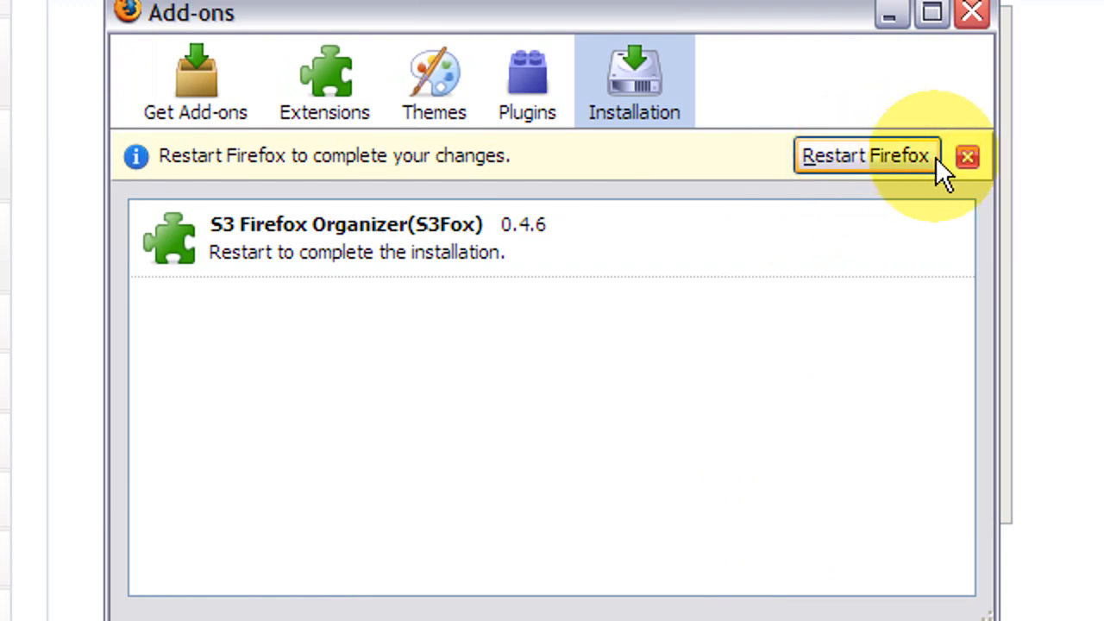
{"action": "left_click", "coordinate": [864, 155]}
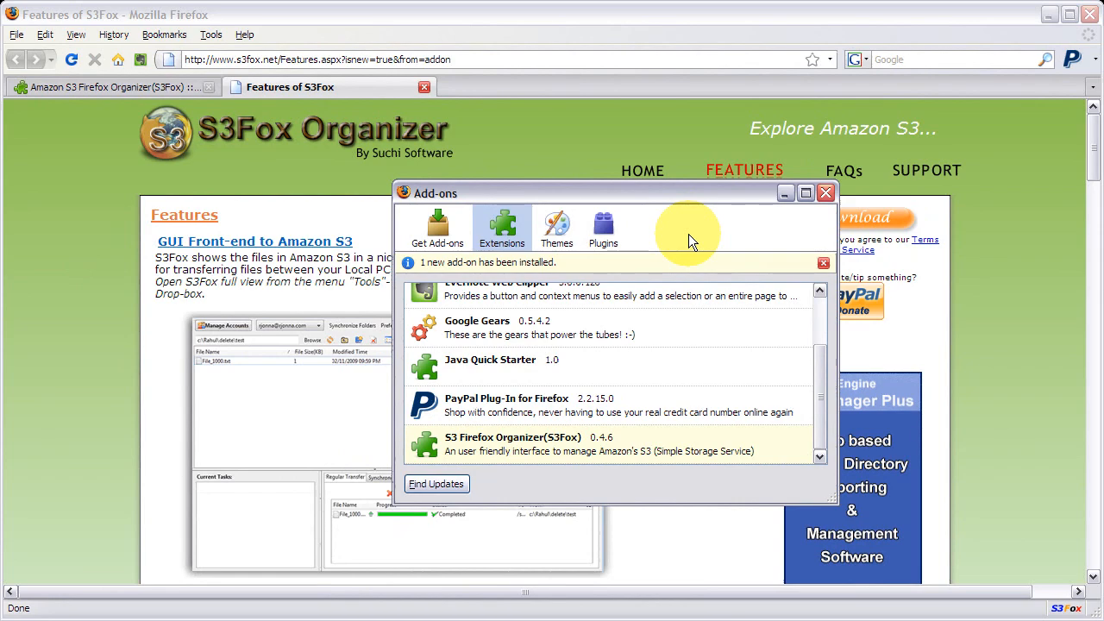
{"action": "mouse_move", "coordinate": [262, 112]}
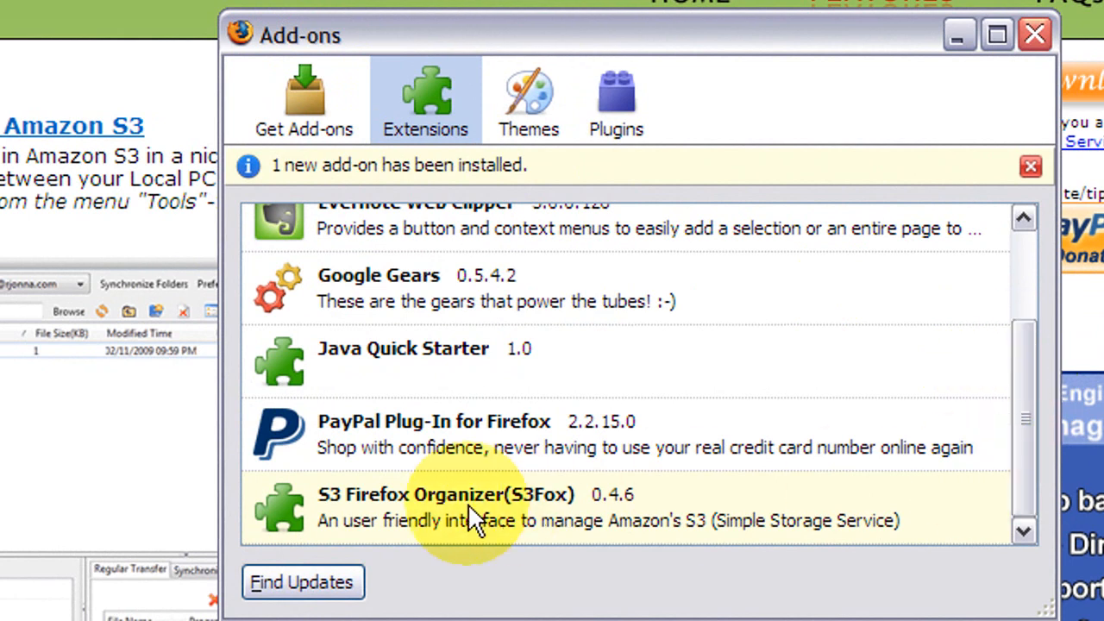
{"action": "mouse_move", "coordinate": [362, 526]}
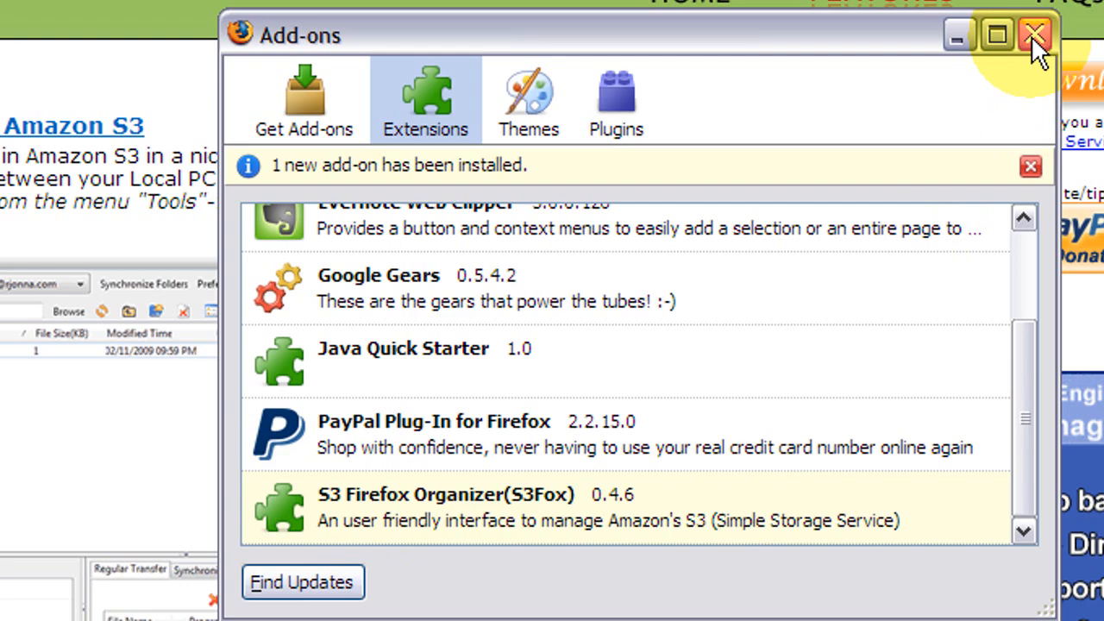
Step: Close the Add-ons window and launch S3Fox Organizer from the status bar icon
{"action": "left_click", "coordinate": [1035, 34]}
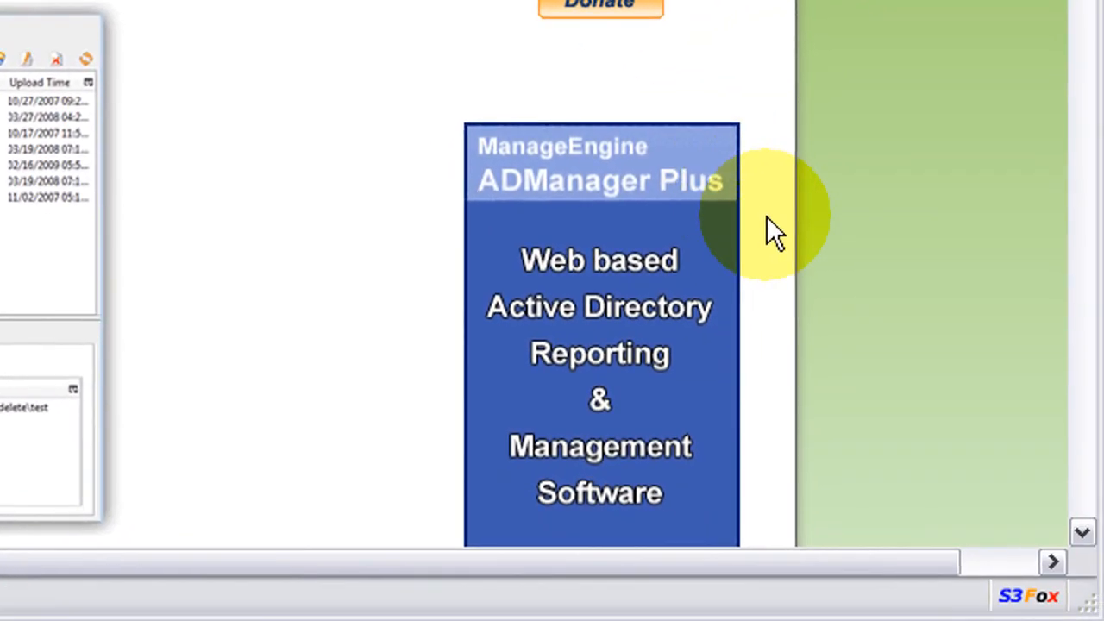
{"action": "mouse_move", "coordinate": [1014, 601]}
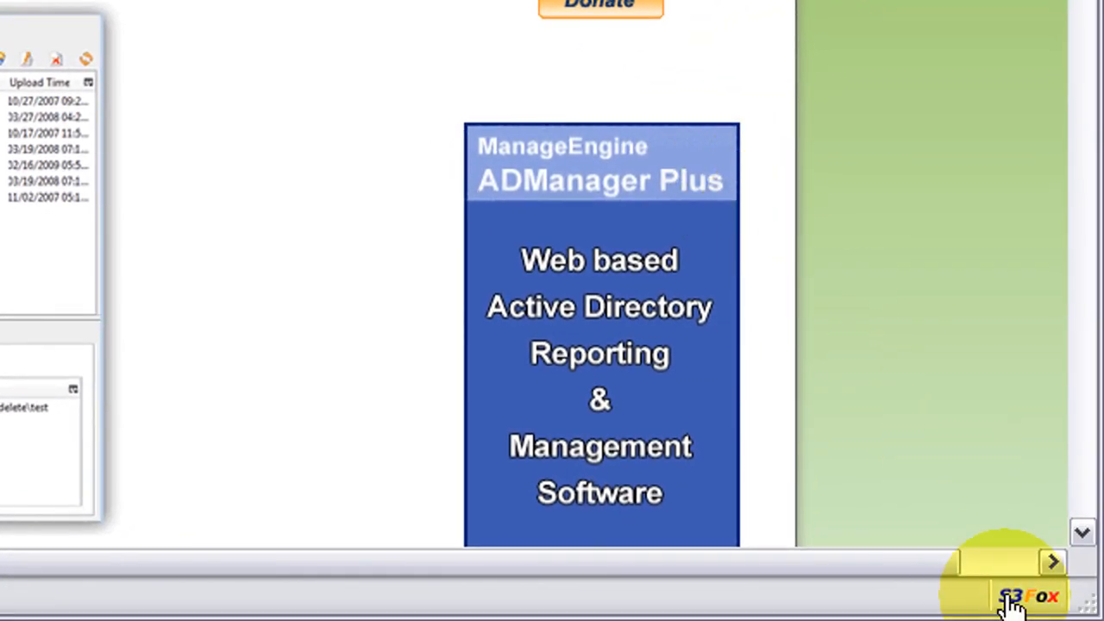
{"action": "left_click", "coordinate": [1027, 597]}
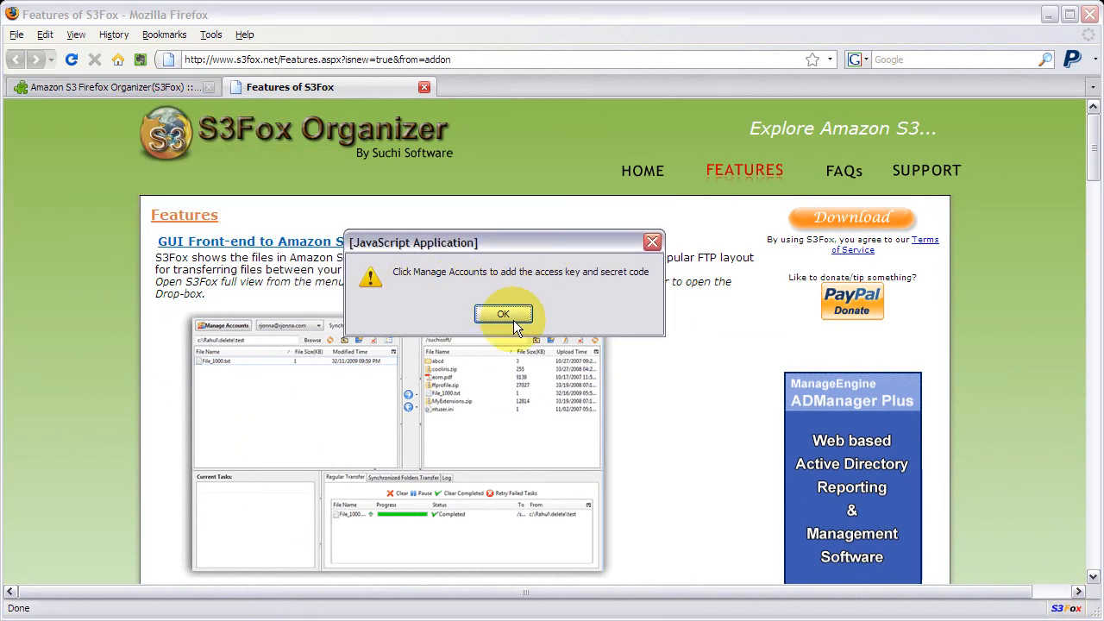
Step: Dismiss the account-keys alert, close the small window and launch S3 Organizer from the Tools menu
{"action": "left_click", "coordinate": [504, 313]}
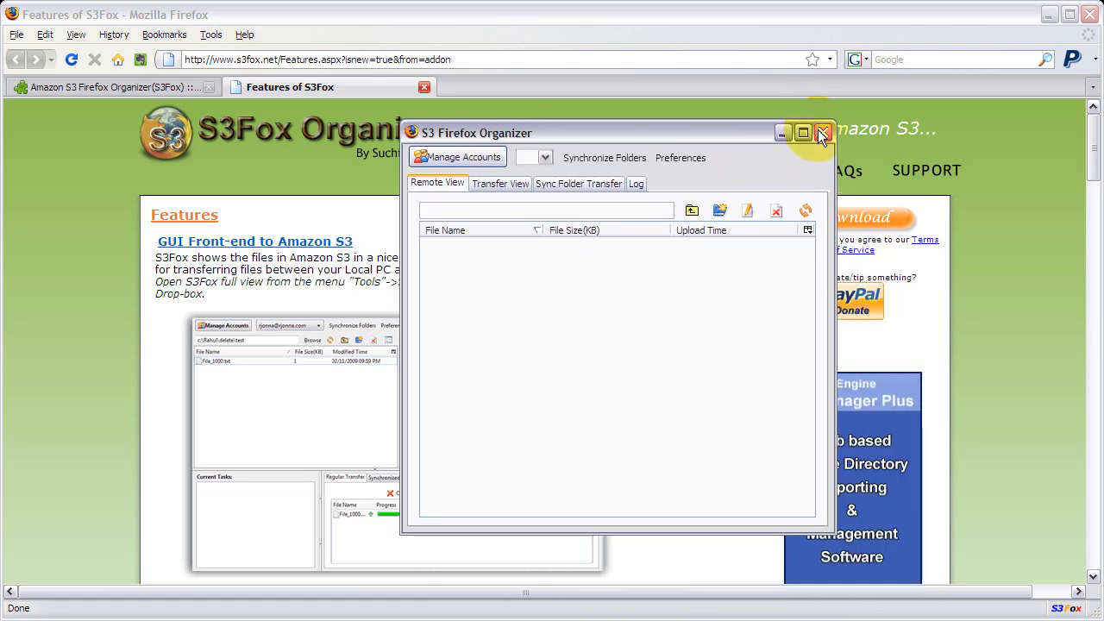
{"action": "left_click", "coordinate": [821, 133]}
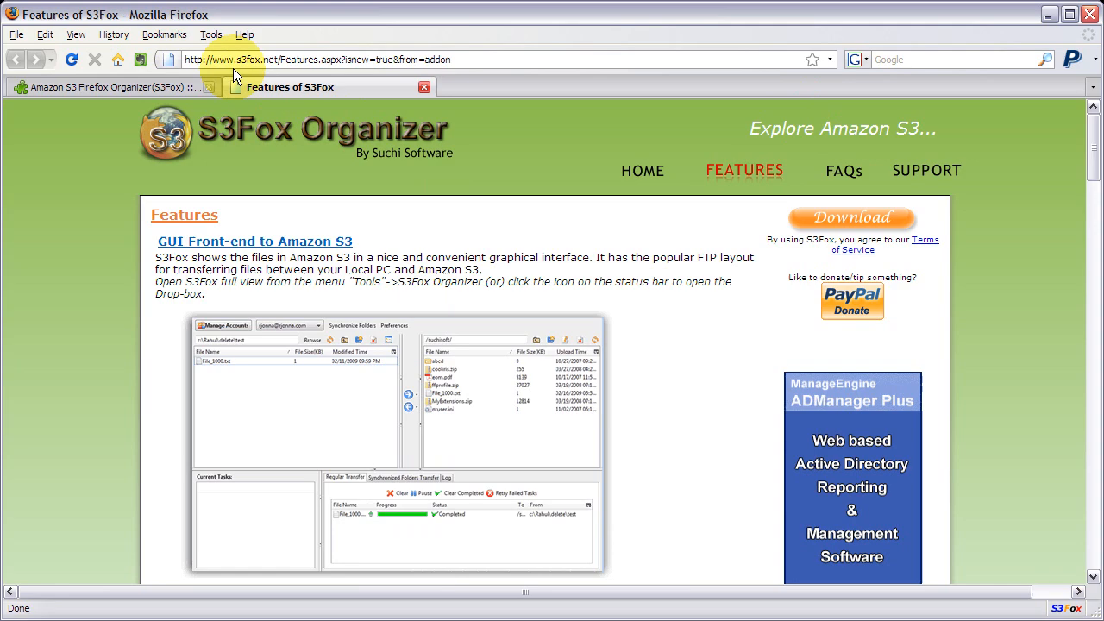
{"action": "left_click", "coordinate": [210, 34]}
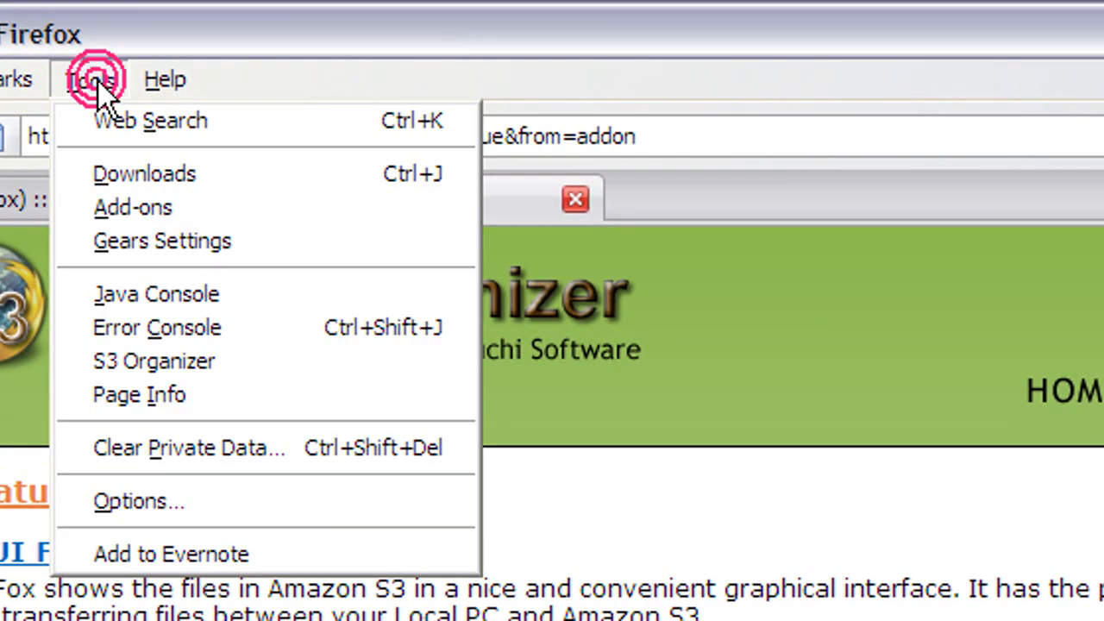
{"action": "mouse_move", "coordinate": [227, 361]}
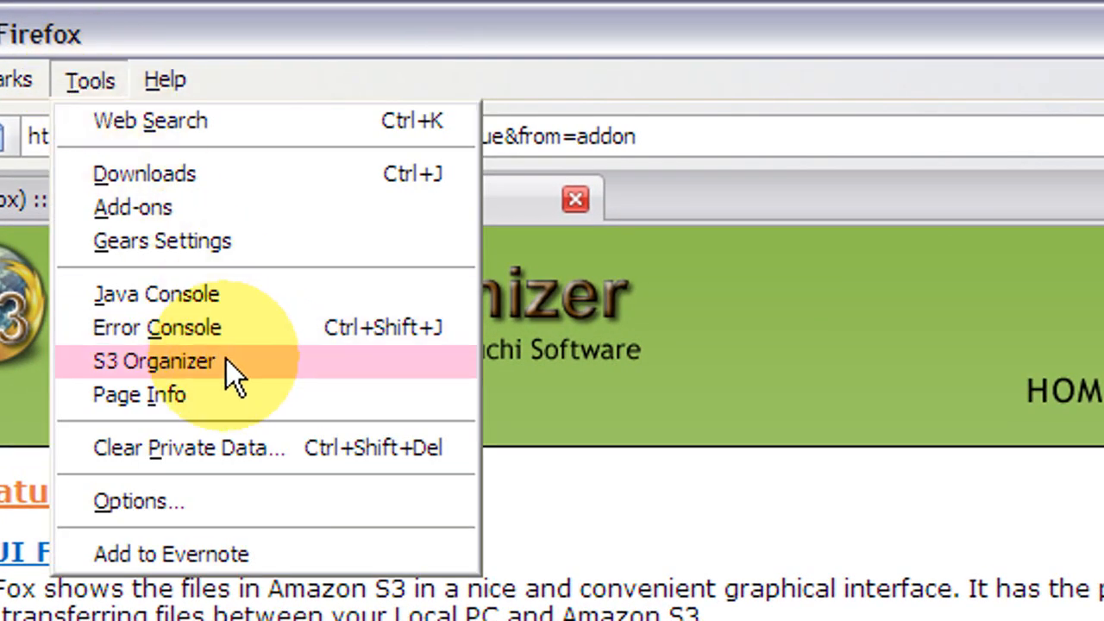
{"action": "left_click", "coordinate": [153, 360]}
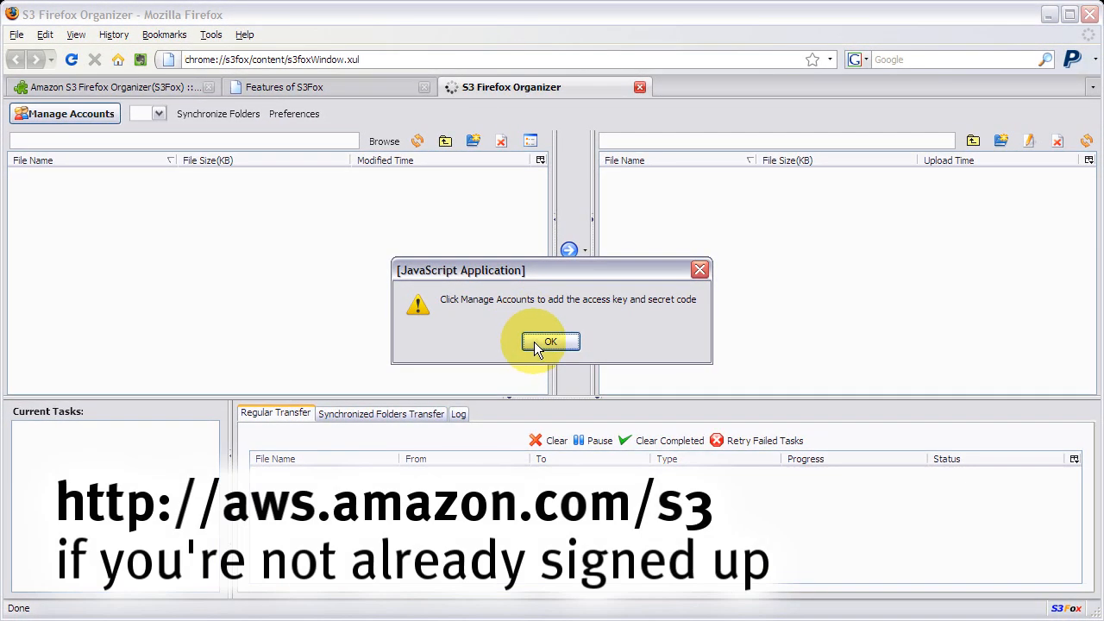
Step: Add an S3 account named 'torley' with its access key and secret key in Manage Accounts
{"action": "left_click", "coordinate": [550, 342]}
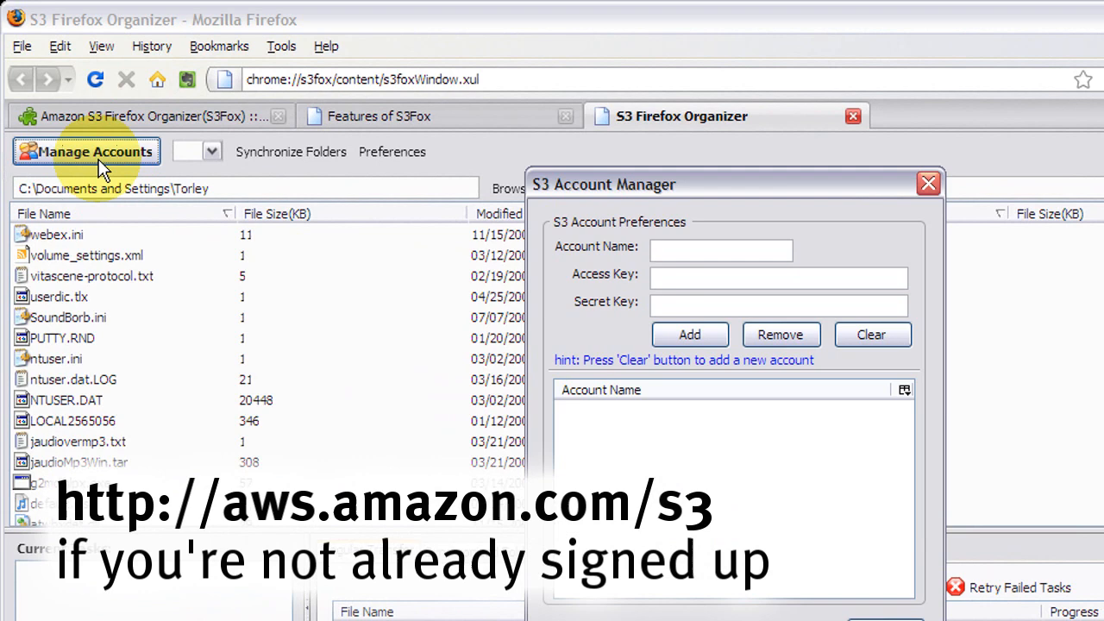
{"action": "left_click", "coordinate": [721, 250]}
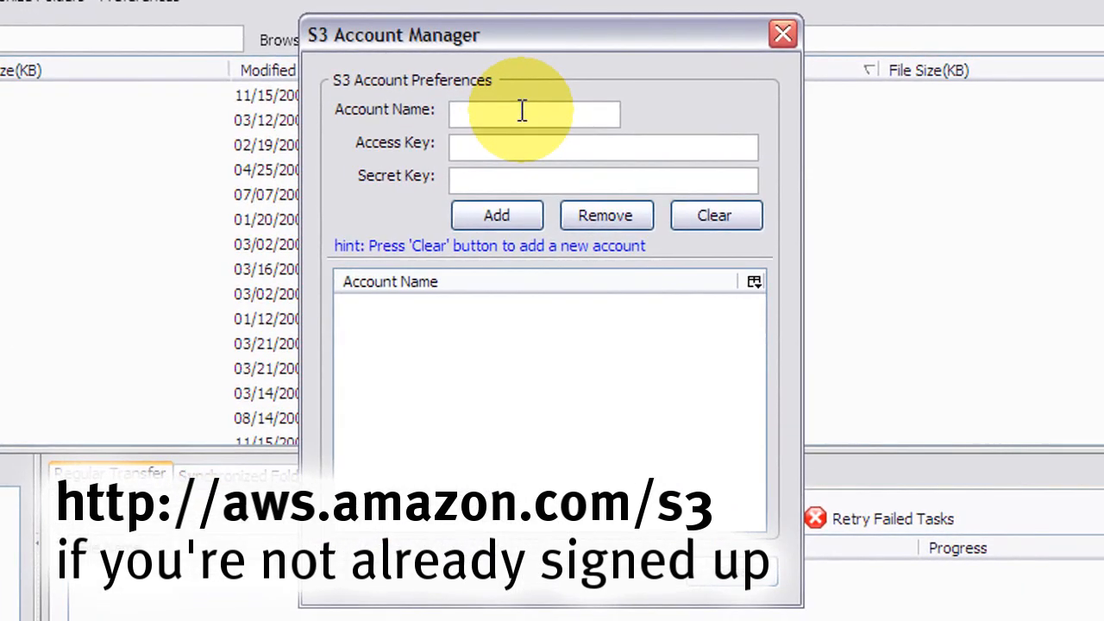
{"action": "type", "text": "torley"}
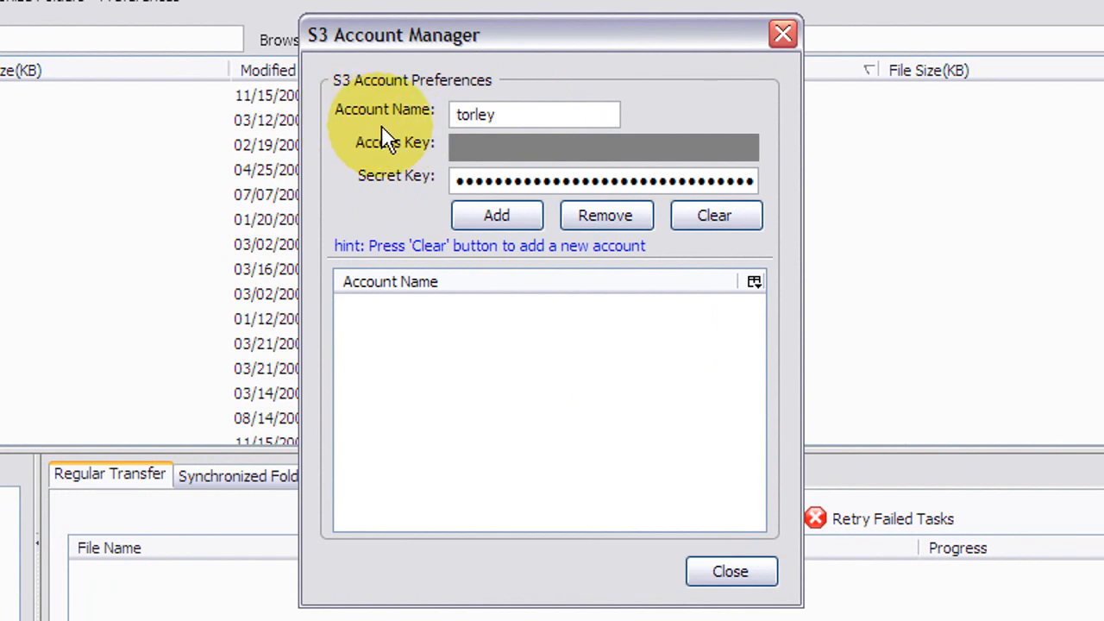
{"action": "left_click", "coordinate": [533, 113]}
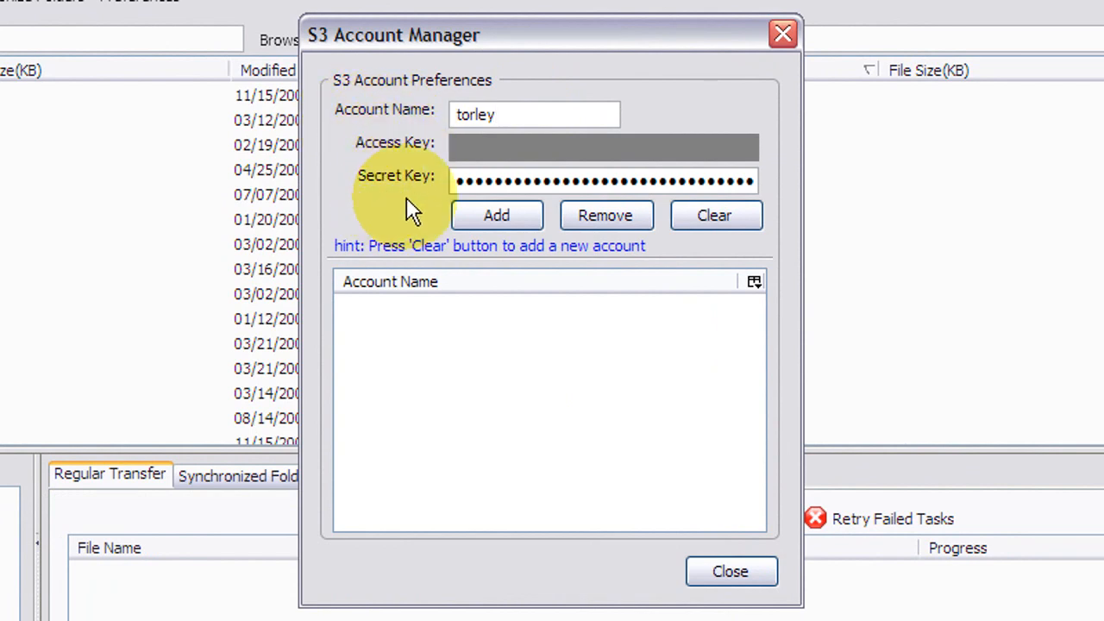
{"action": "left_click", "coordinate": [535, 114]}
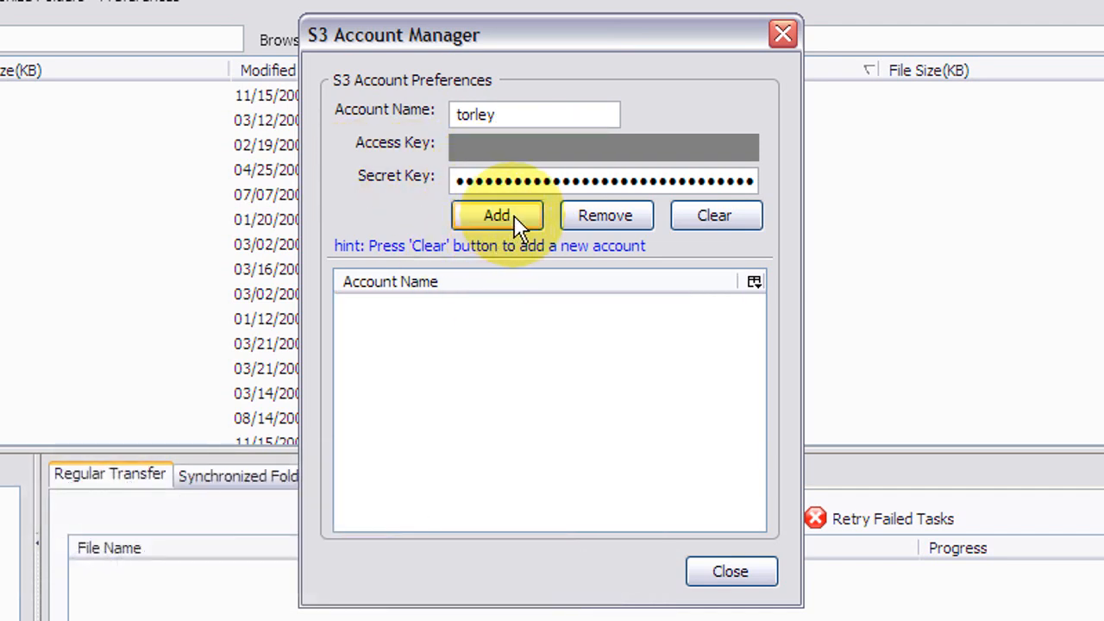
{"action": "left_click", "coordinate": [497, 214]}
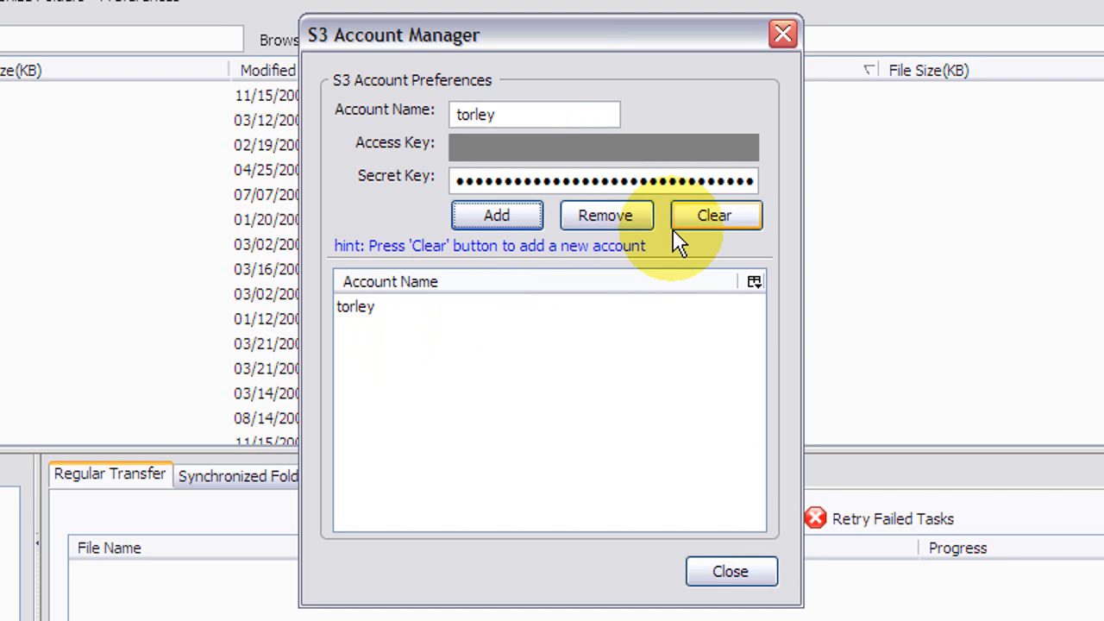
Step: Clear the entry fields, reload the saved torley account's details and close the account manager
{"action": "left_click", "coordinate": [714, 214]}
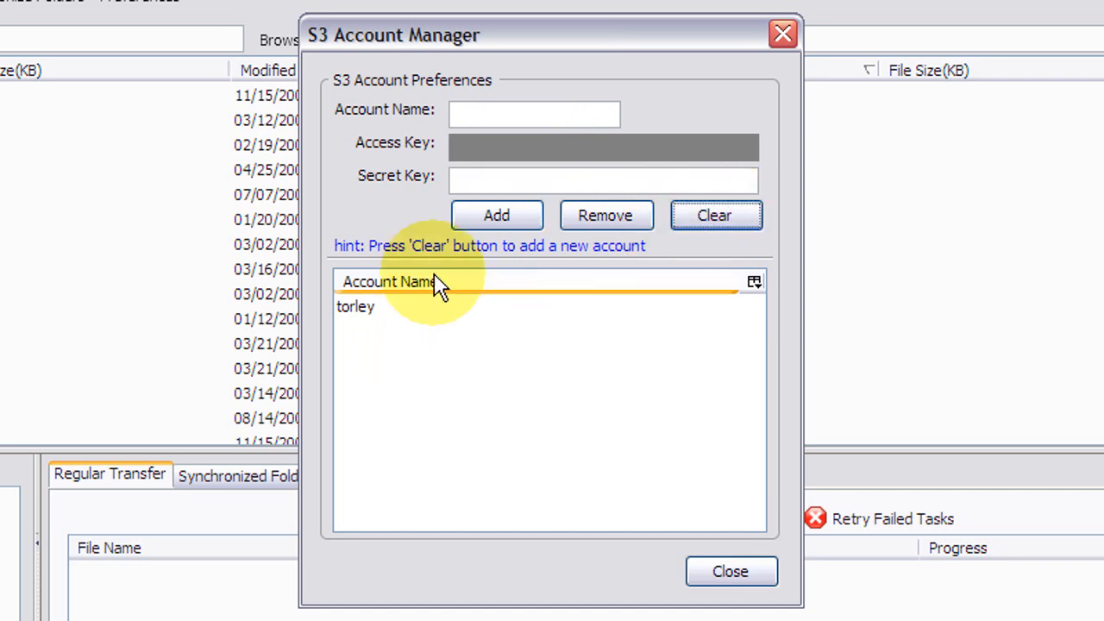
{"action": "left_click", "coordinate": [355, 307]}
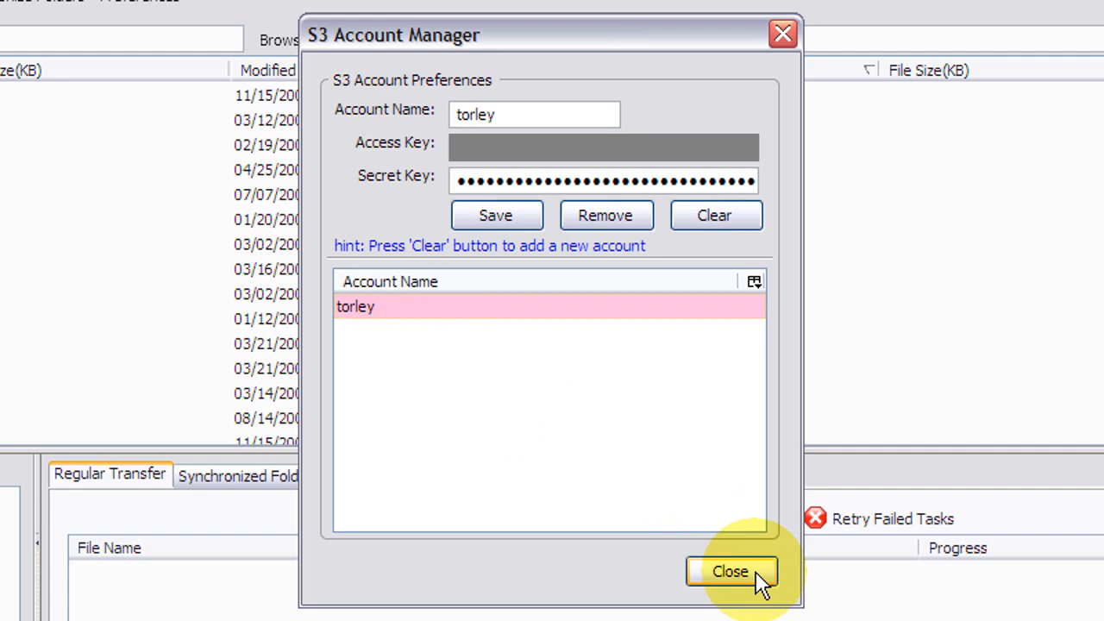
{"action": "left_click", "coordinate": [729, 571]}
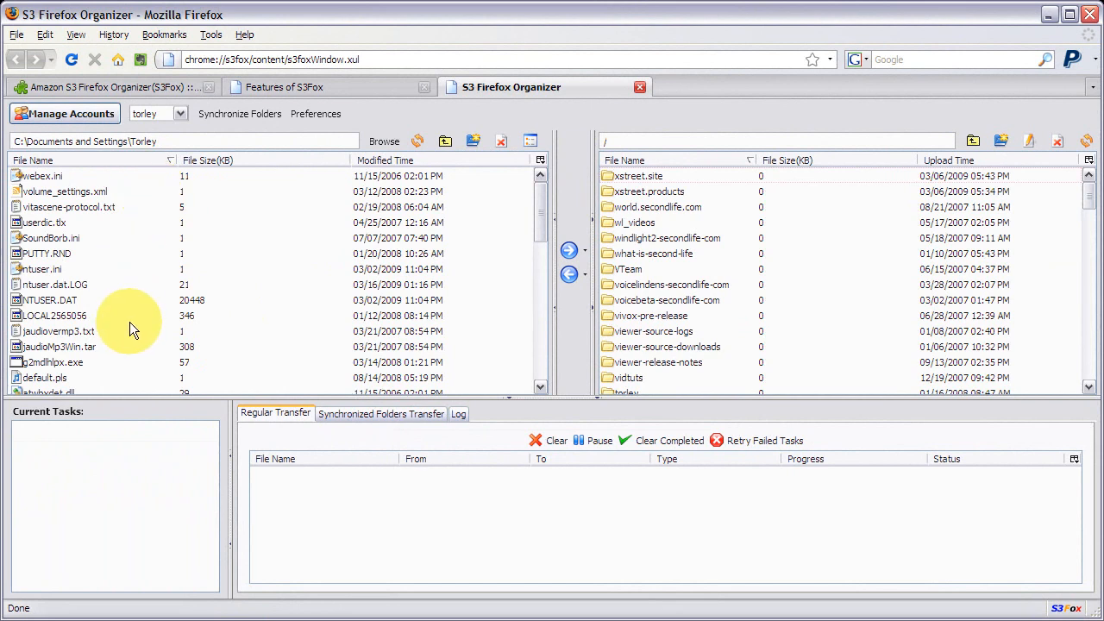
{"action": "mouse_move", "coordinate": [1015, 290]}
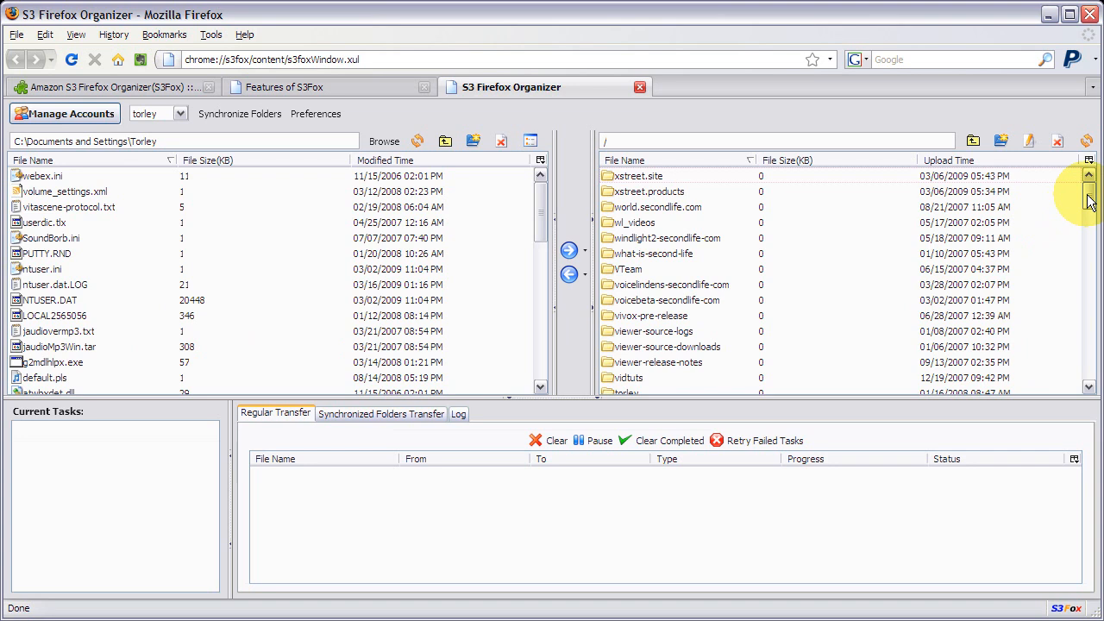
Step: Open the torley bucket in the remote pane to list its stored files
{"action": "scroll", "scroll_direction": "down", "scroll_amount": 3}
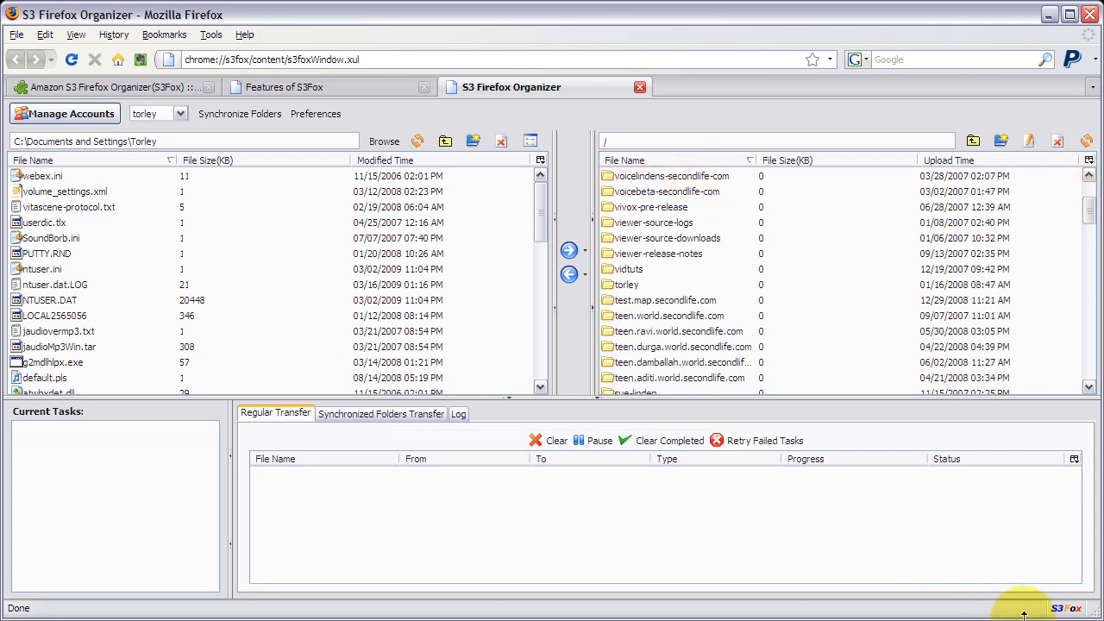
{"action": "mouse_move", "coordinate": [645, 284]}
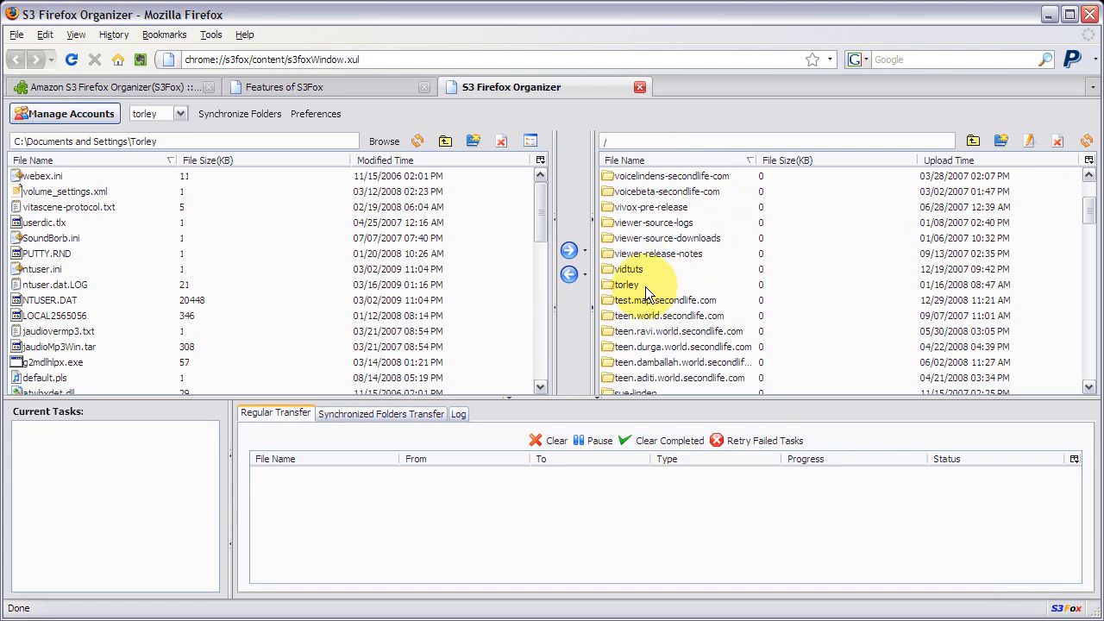
{"action": "left_click", "coordinate": [624, 285]}
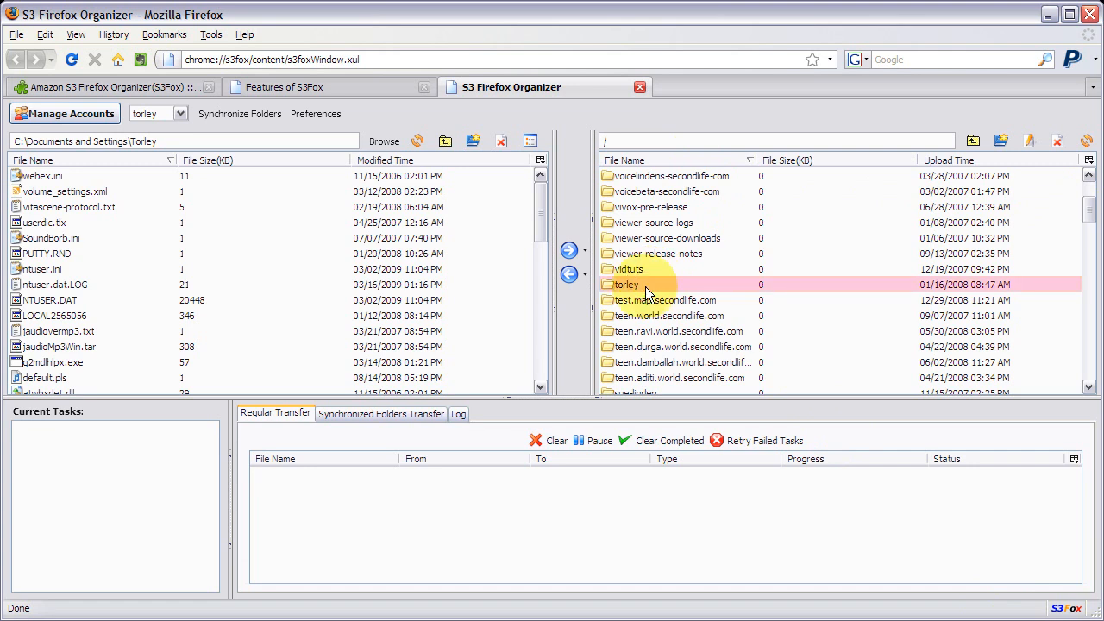
{"action": "double_click", "coordinate": [625, 283]}
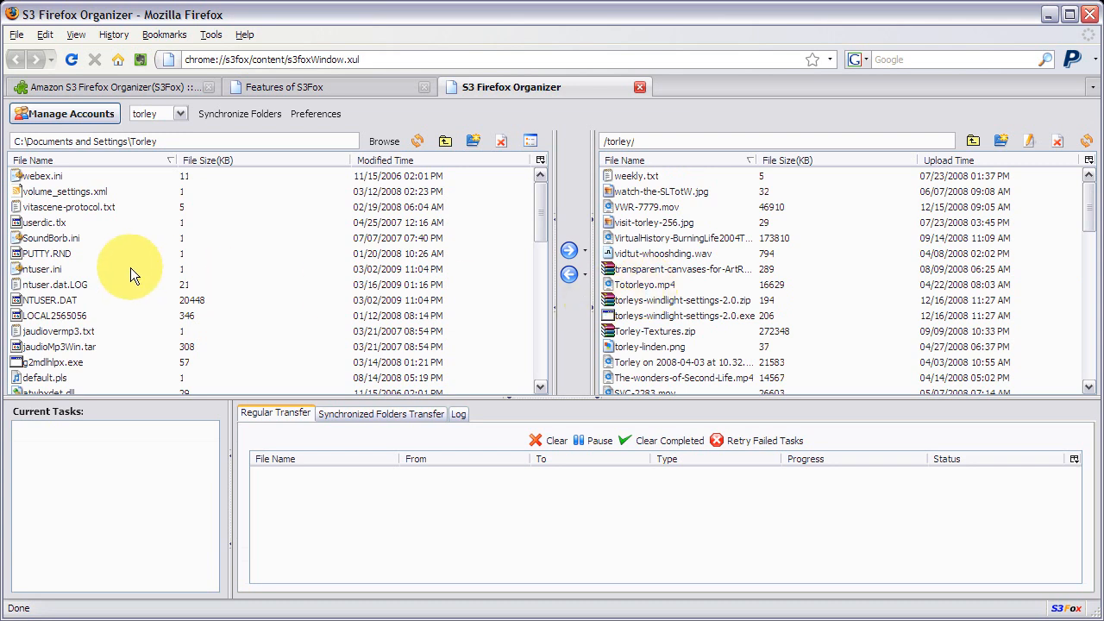
{"action": "mouse_move", "coordinate": [118, 248]}
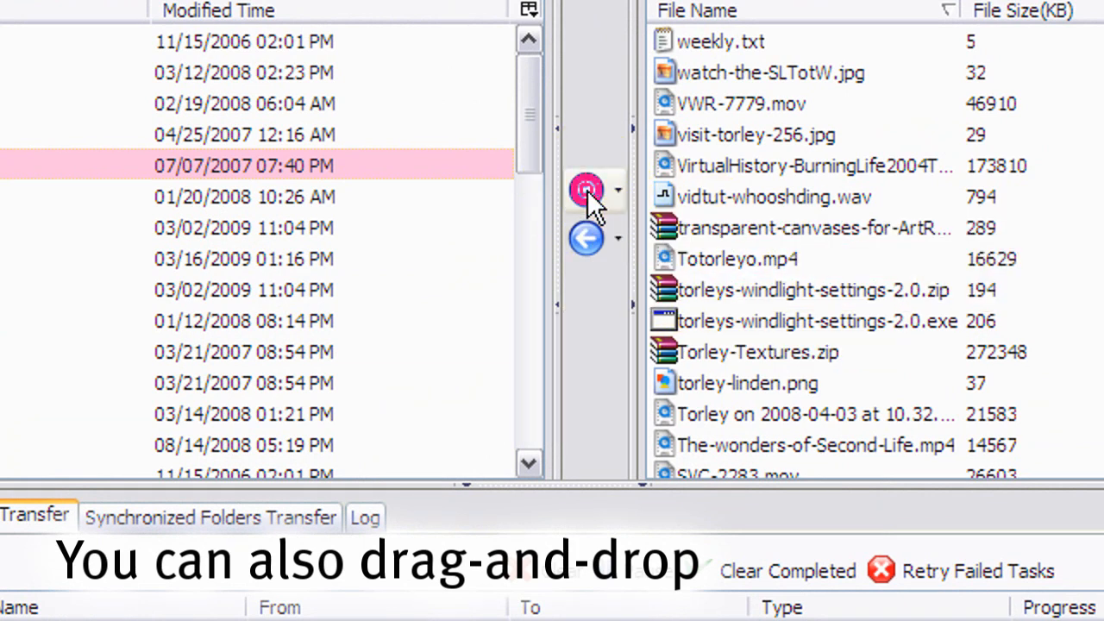
Step: Upload SoundBorb.ini to the torley bucket and select the uploaded file there
{"action": "left_click", "coordinate": [586, 190]}
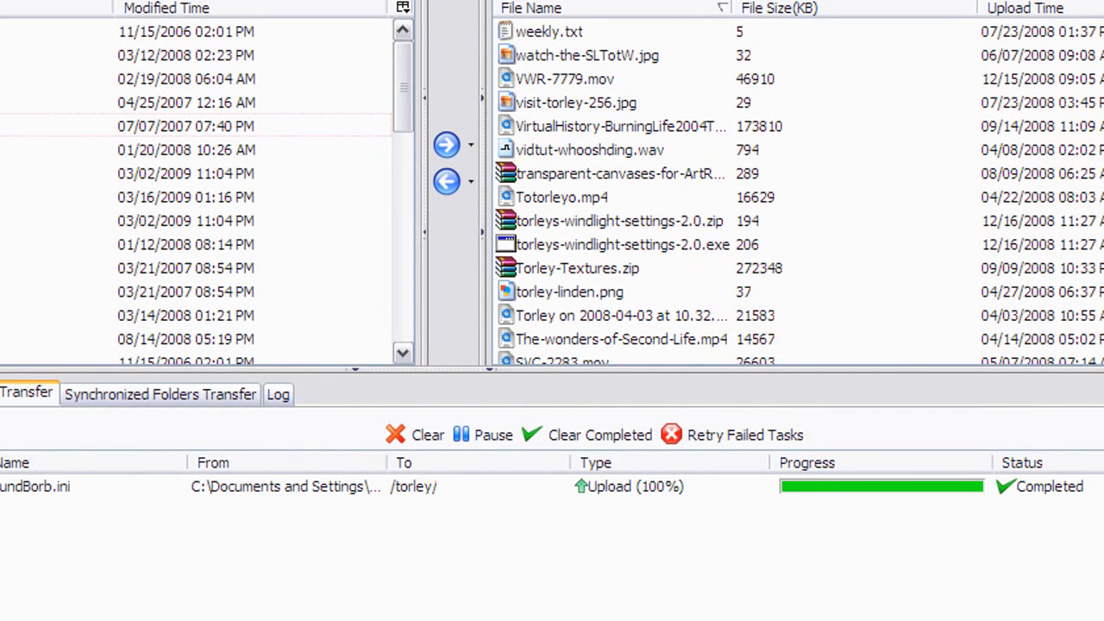
{"action": "left_click", "coordinate": [672, 221]}
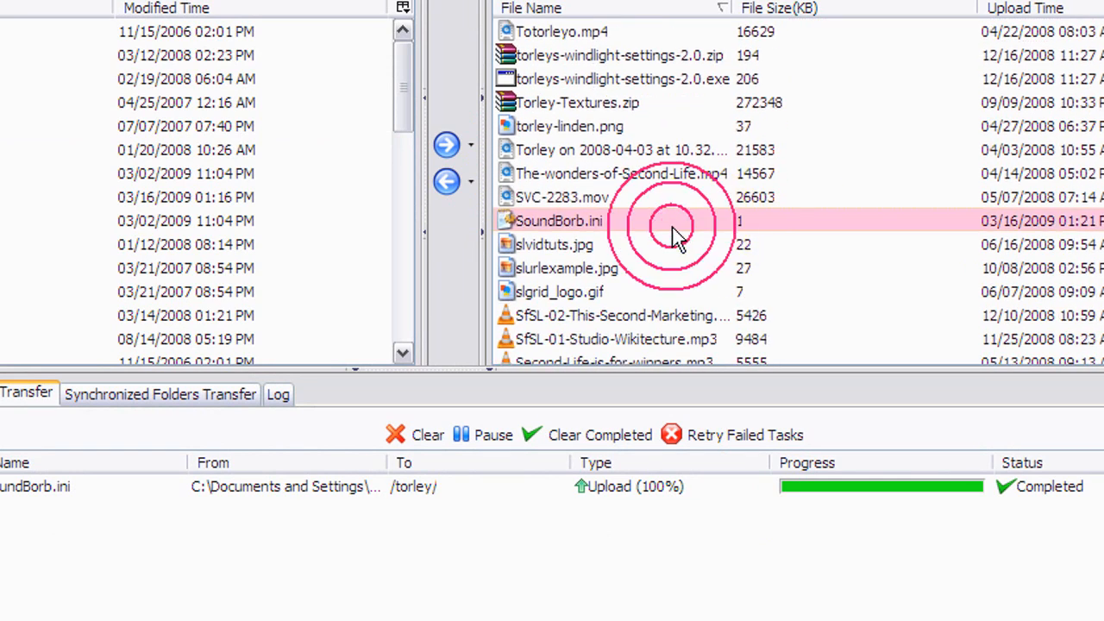
{"action": "left_click", "coordinate": [673, 224]}
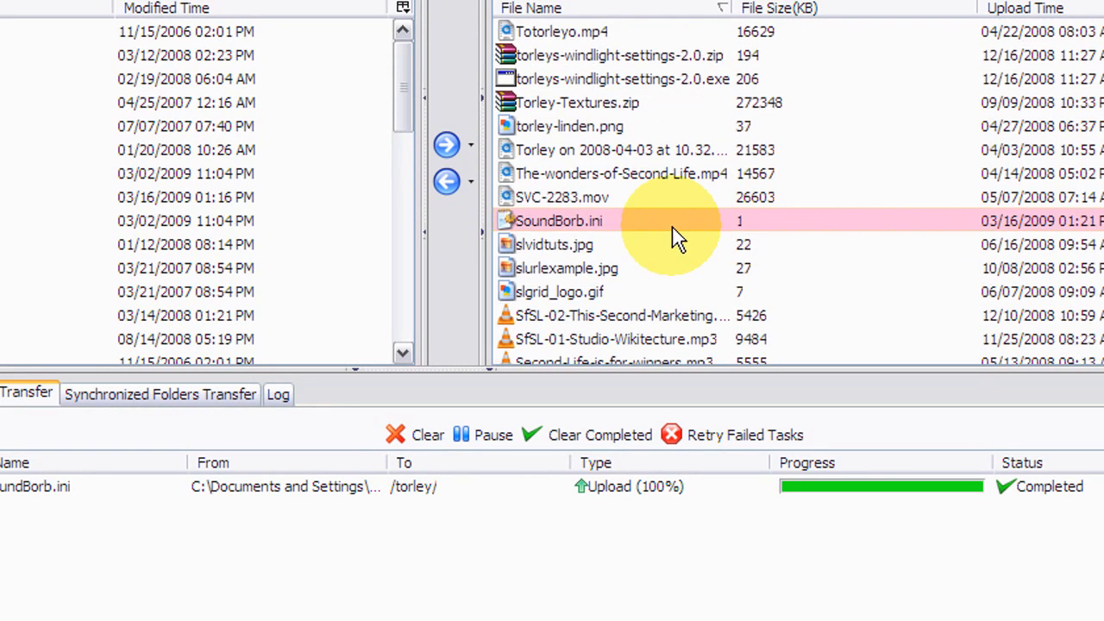
{"action": "mouse_move", "coordinate": [624, 228]}
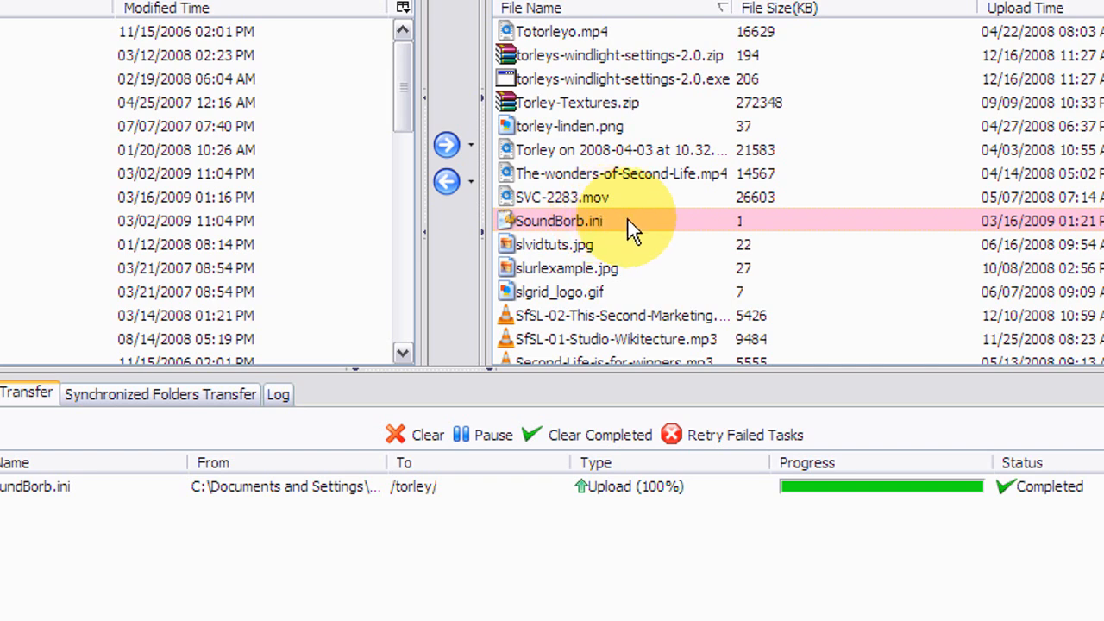
Step: Edit SoundBorb.ini's ACL to grant Everyone read access and save it
{"action": "right_click", "coordinate": [559, 221]}
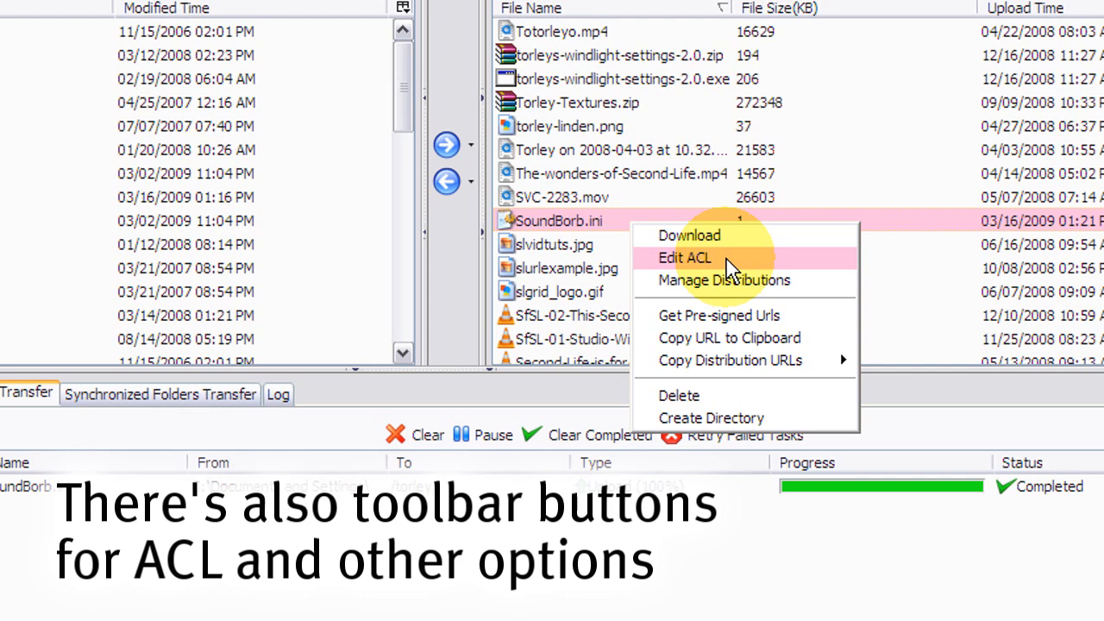
{"action": "left_click", "coordinate": [683, 257]}
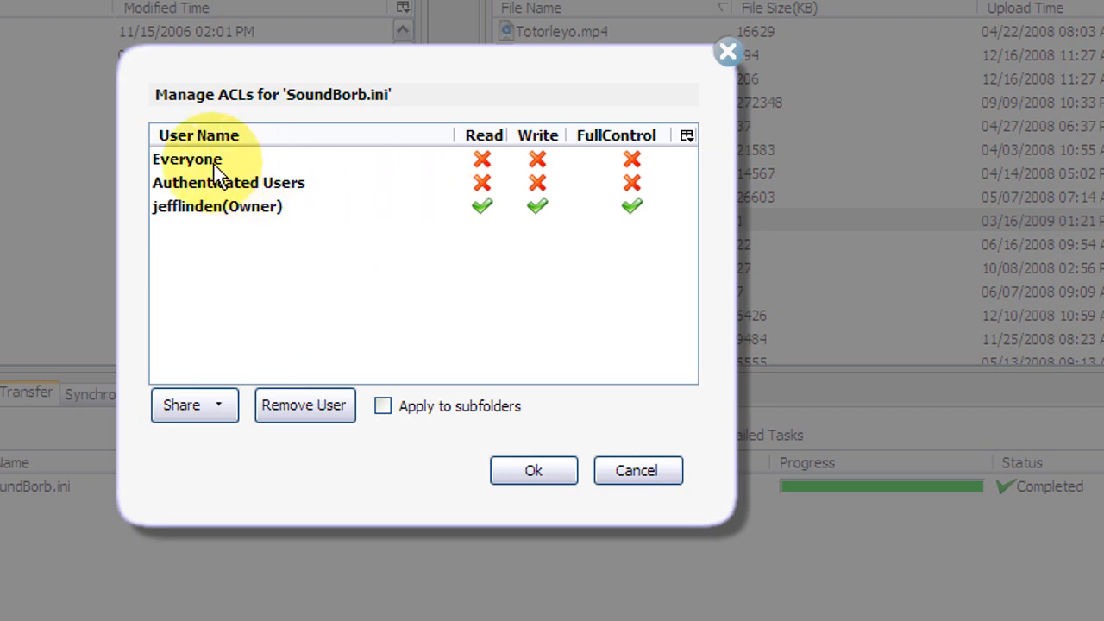
{"action": "left_click", "coordinate": [483, 158]}
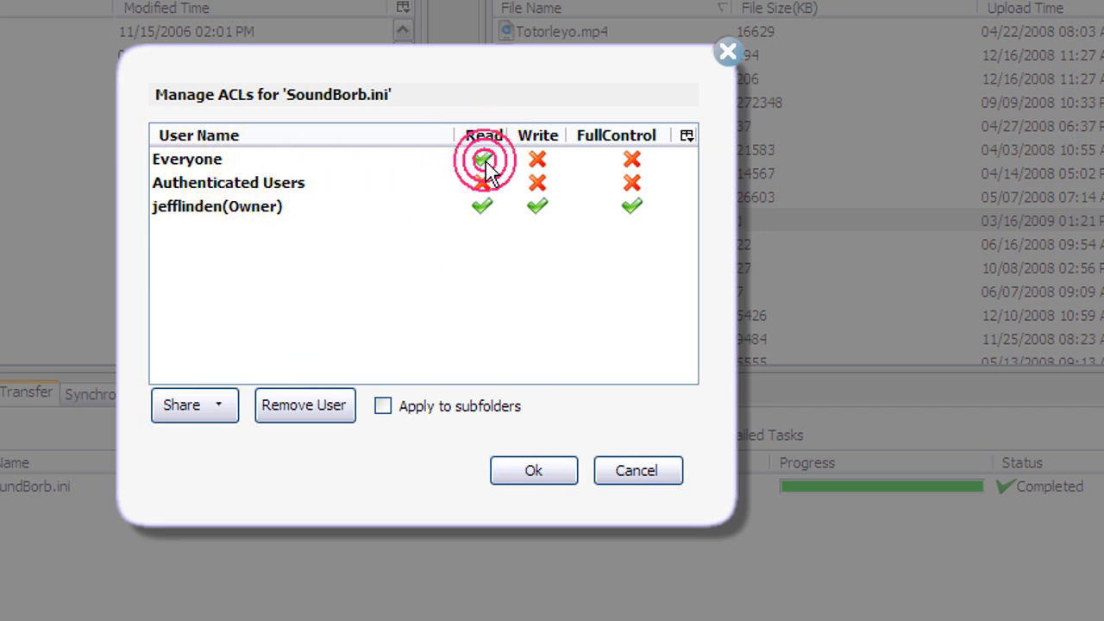
{"action": "left_click", "coordinate": [482, 159]}
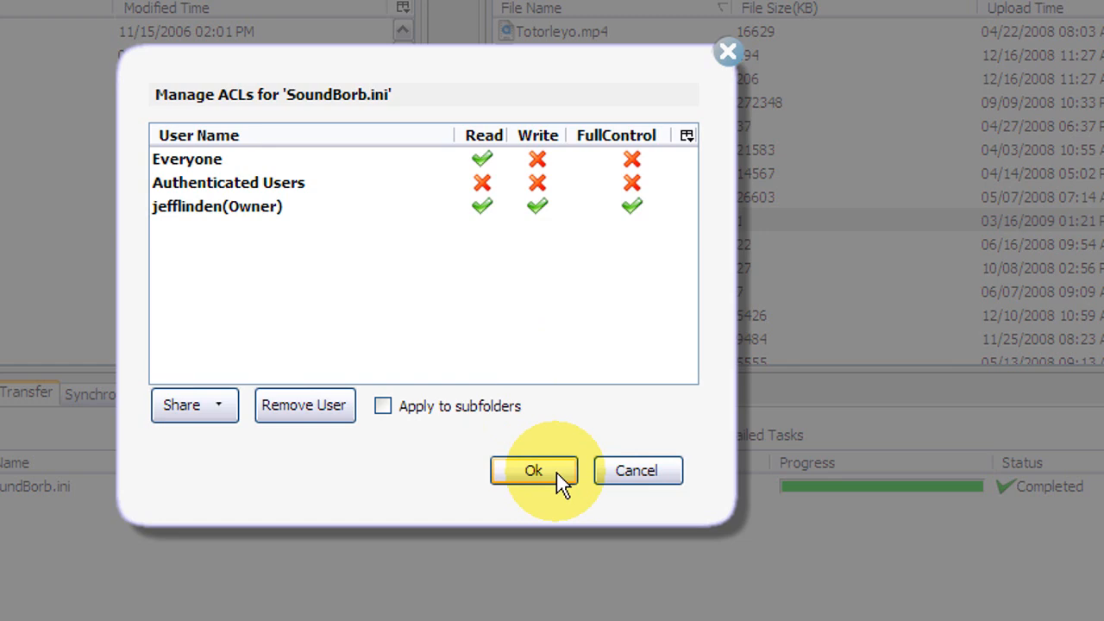
{"action": "left_click", "coordinate": [531, 469]}
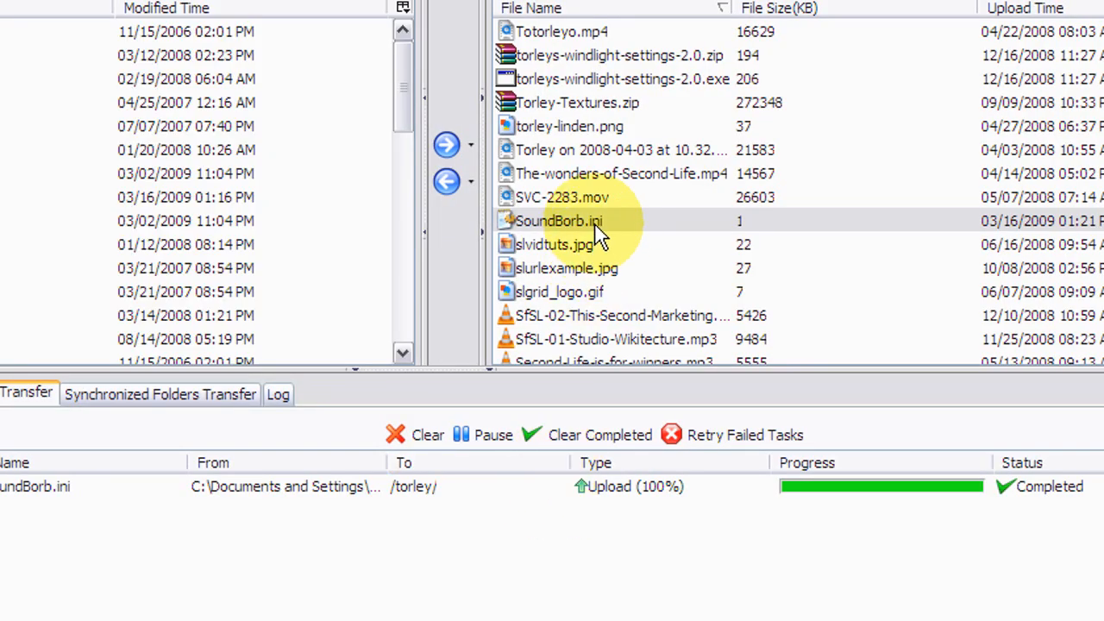
Step: Bring up SoundBorb.ini's context menu to copy its public URL to the clipboard
{"action": "right_click", "coordinate": [559, 220]}
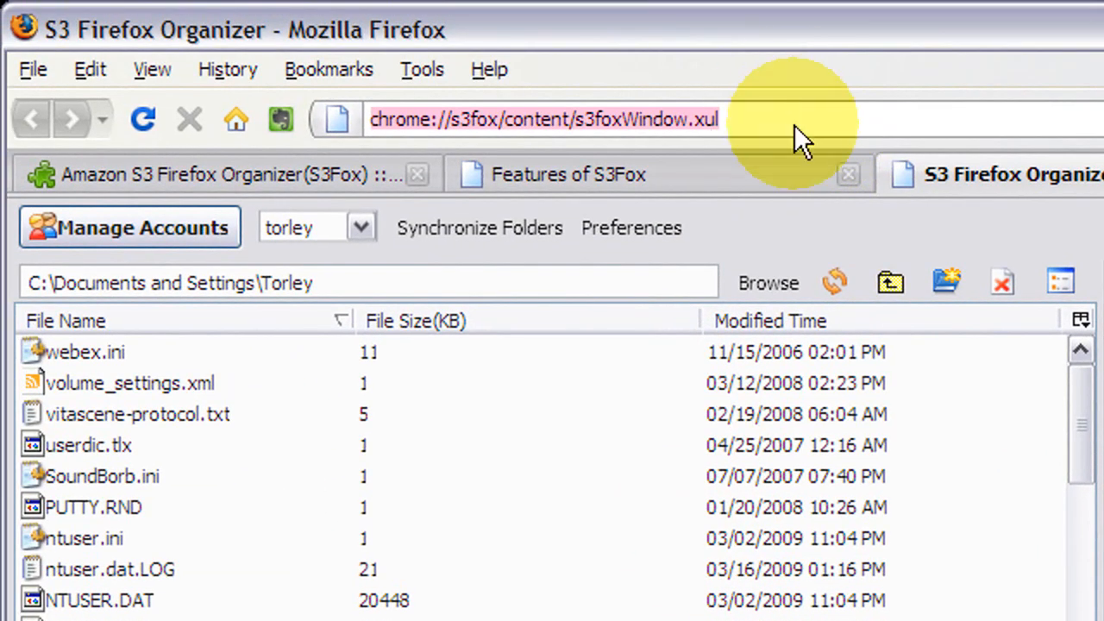
{"action": "mouse_move", "coordinate": [819, 216]}
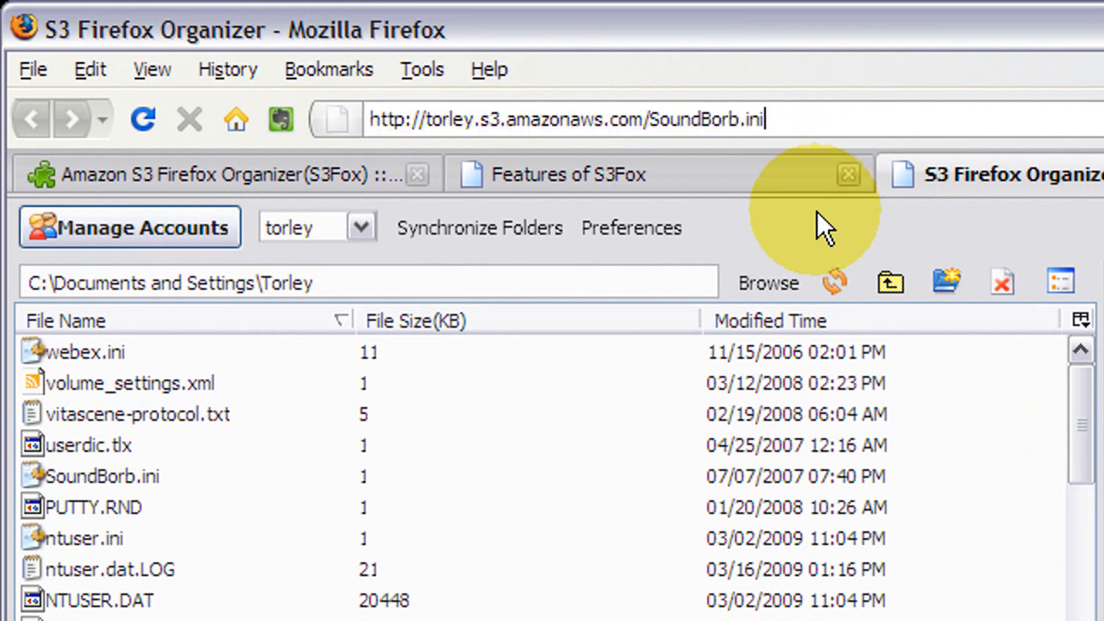
{"action": "mouse_move", "coordinate": [848, 117]}
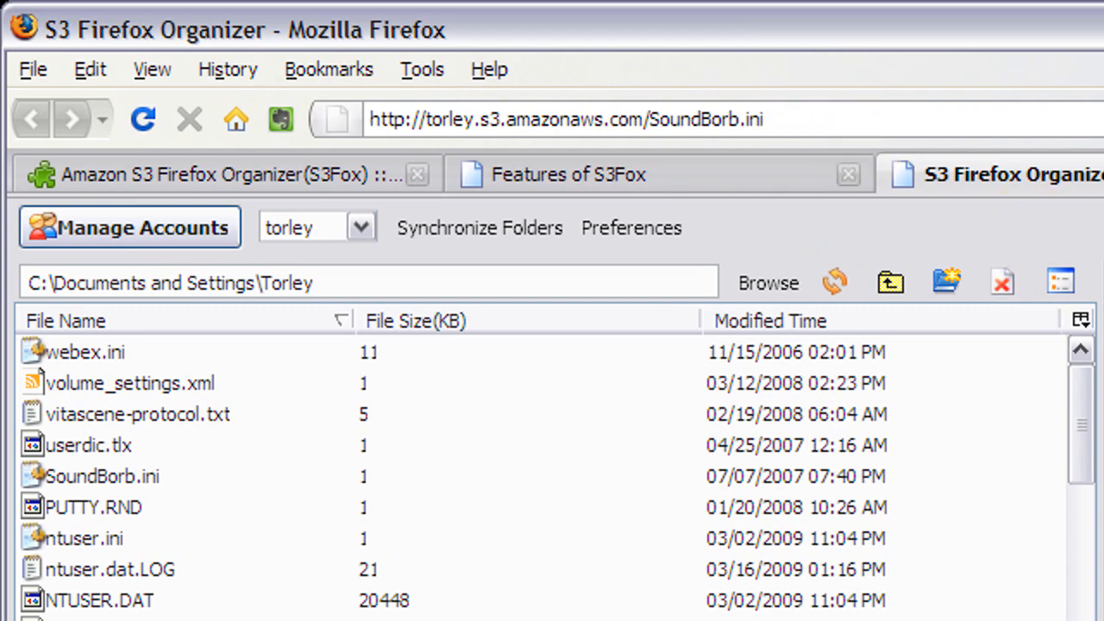
Step: Delete SoundBorb.ini from the torley bucket and confirm the deletion
{"action": "right_click", "coordinate": [559, 221]}
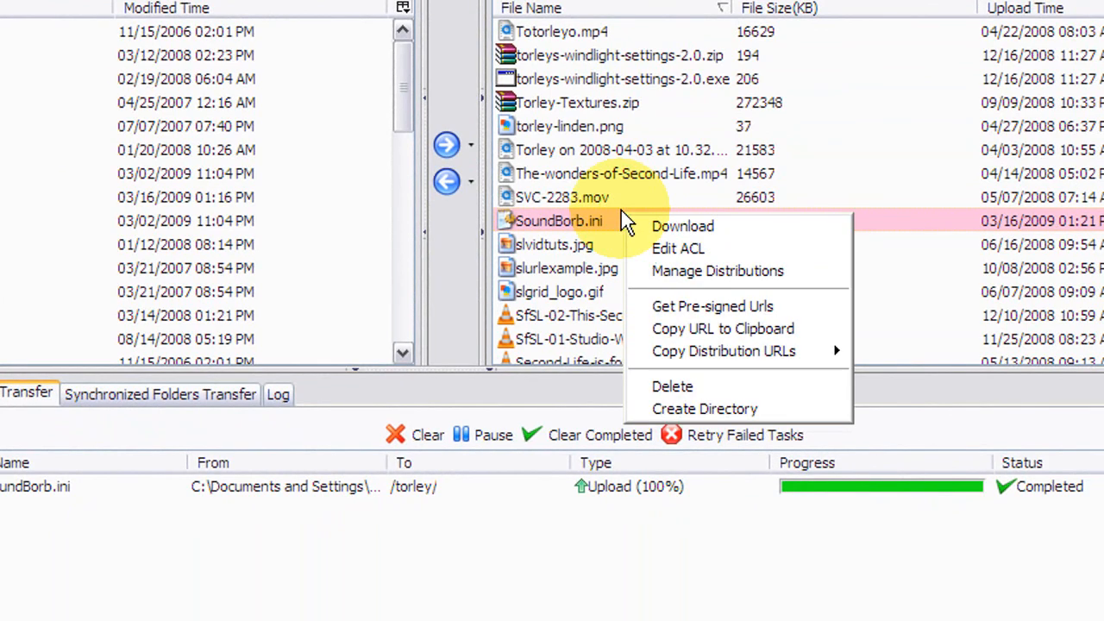
{"action": "left_click", "coordinate": [671, 386]}
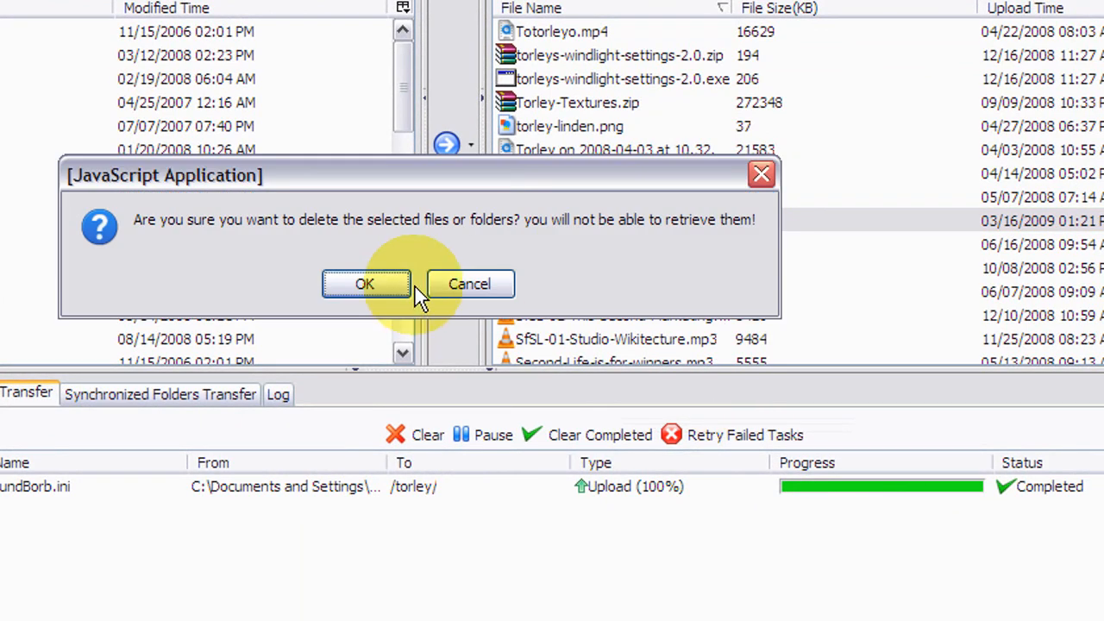
{"action": "left_click", "coordinate": [366, 283]}
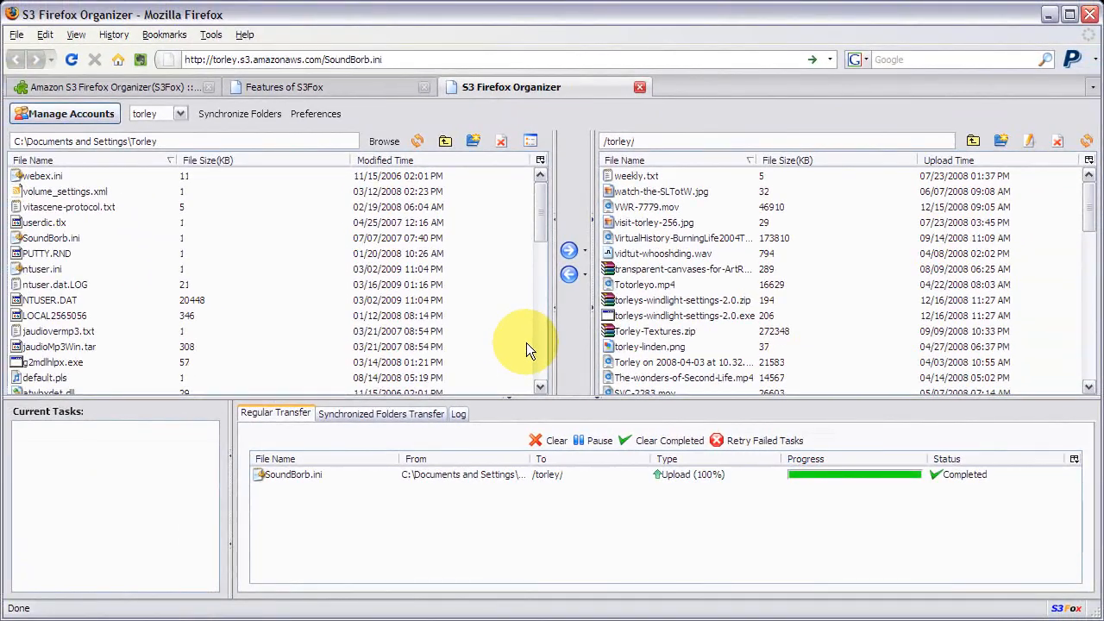
{"action": "mouse_move", "coordinate": [466, 113]}
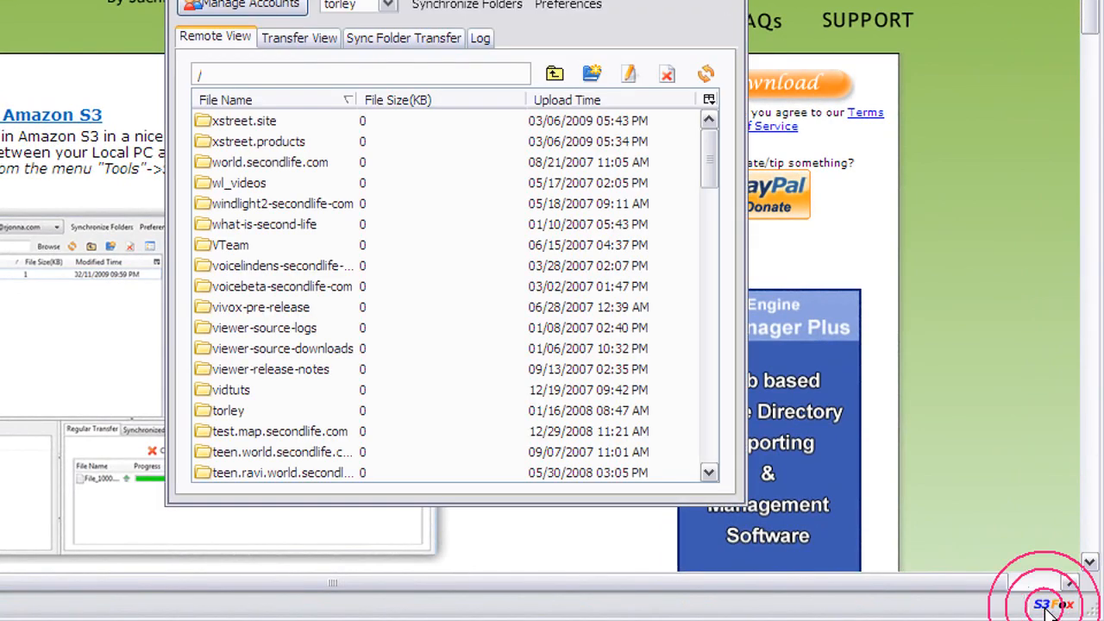
{"action": "mouse_move", "coordinate": [383, 183]}
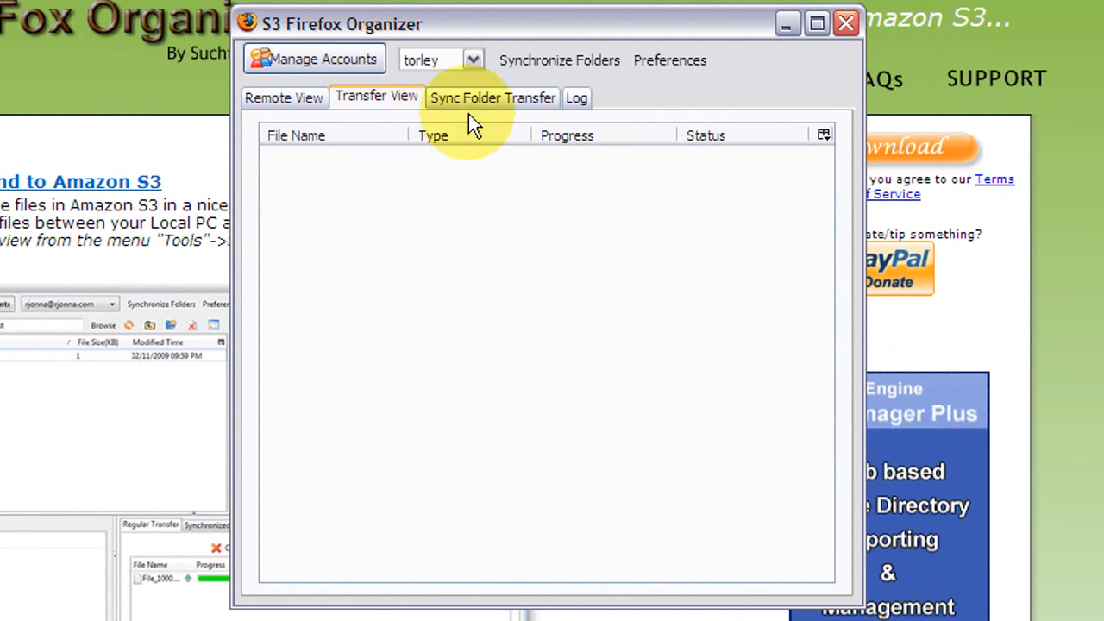
Step: View the drop box's Log tab, return to Remote View and drag the window aside
{"action": "left_click", "coordinate": [573, 96]}
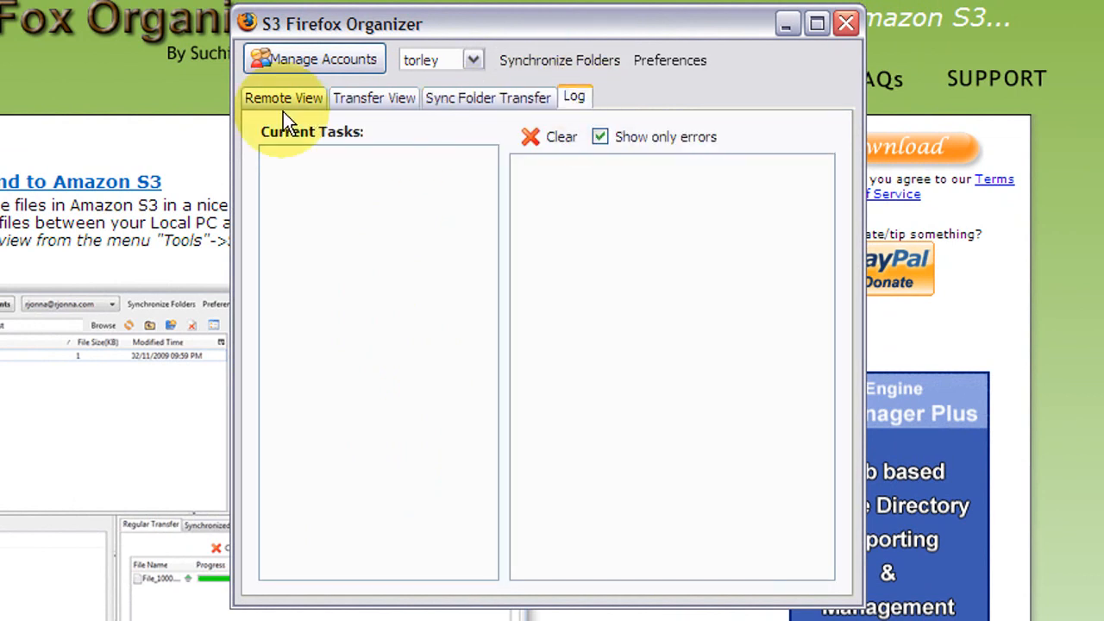
{"action": "left_click", "coordinate": [283, 96]}
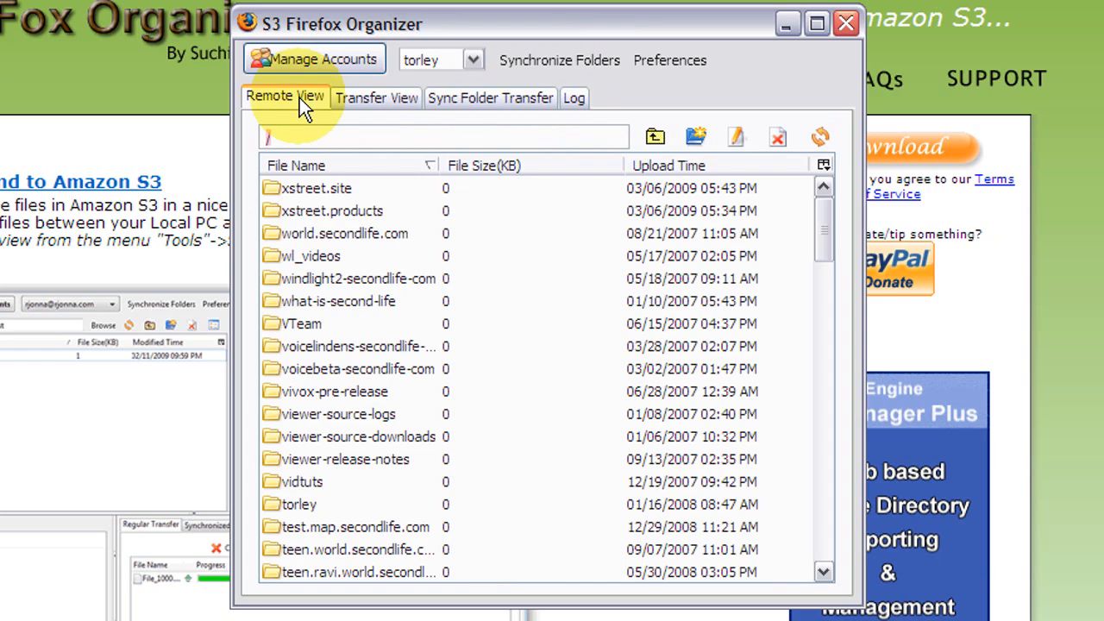
{"action": "left_click_drag", "start_coordinate": [342, 24], "coordinate": [686, 10]}
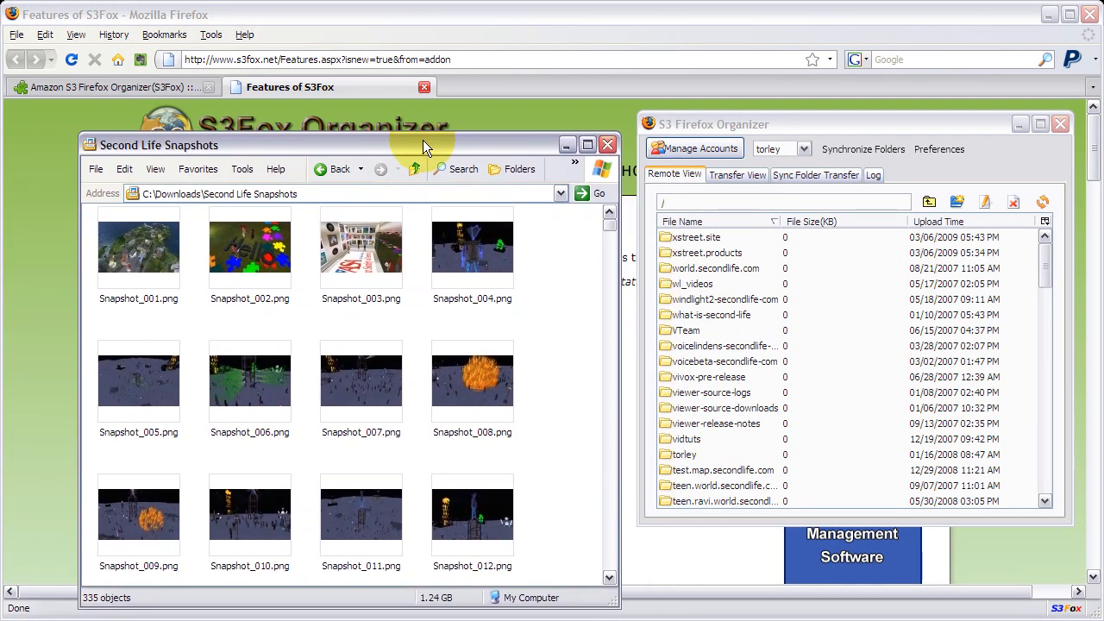
{"action": "mouse_move", "coordinate": [776, 334]}
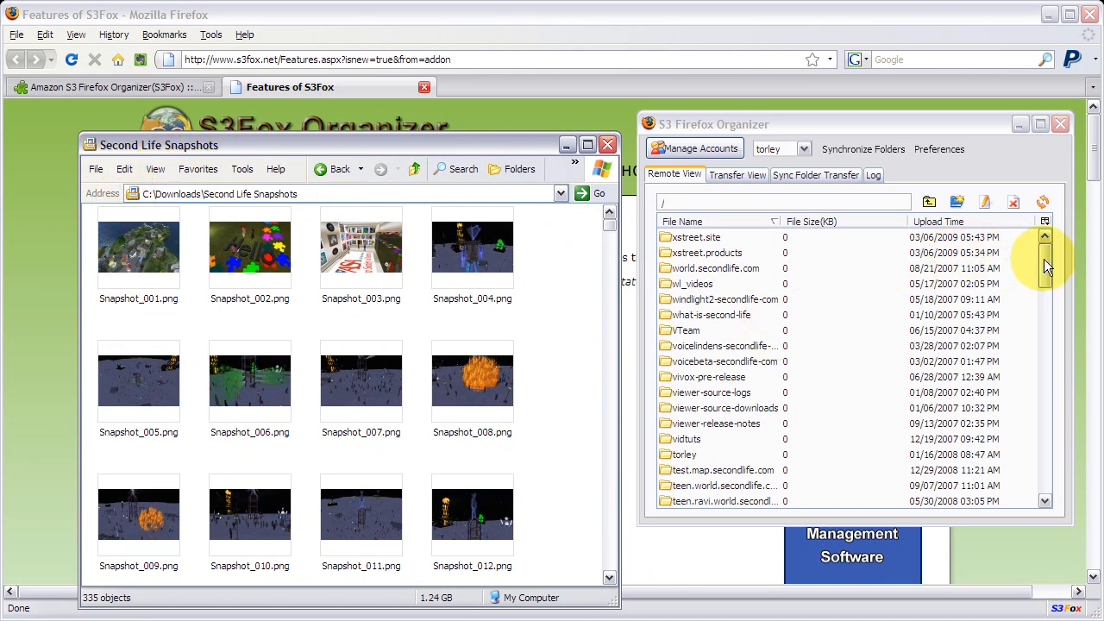
Step: Drag Snapshot_003.png and Snapshot_004.png together onto the torley bucket in the S3Fox Dropbox
{"action": "left_click", "coordinate": [708, 455]}
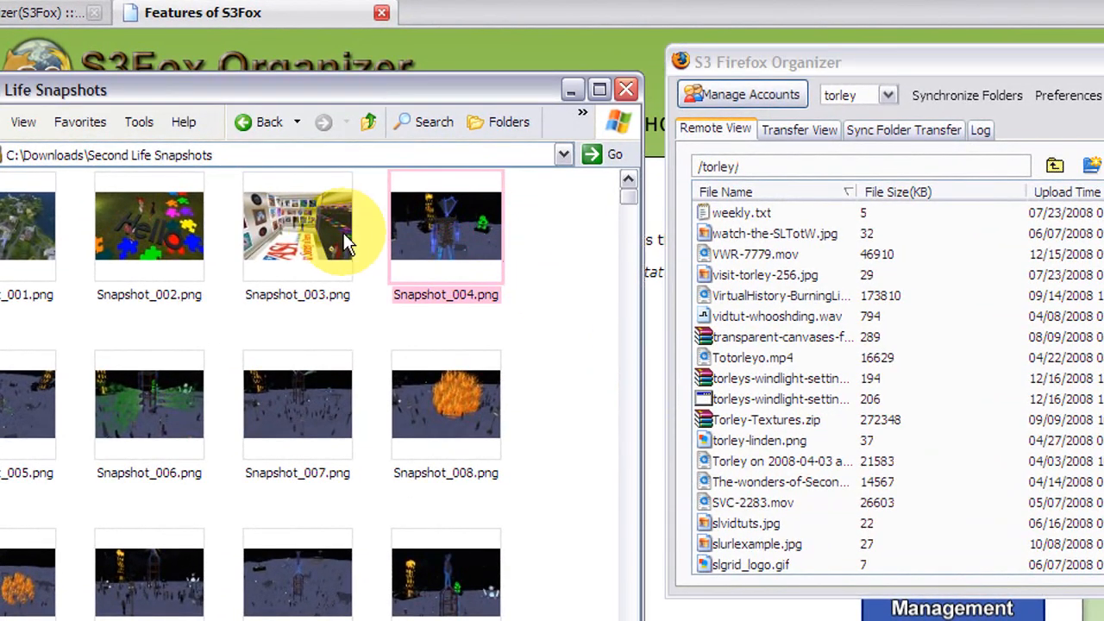
{"action": "left_click", "coordinate": [297, 224]}
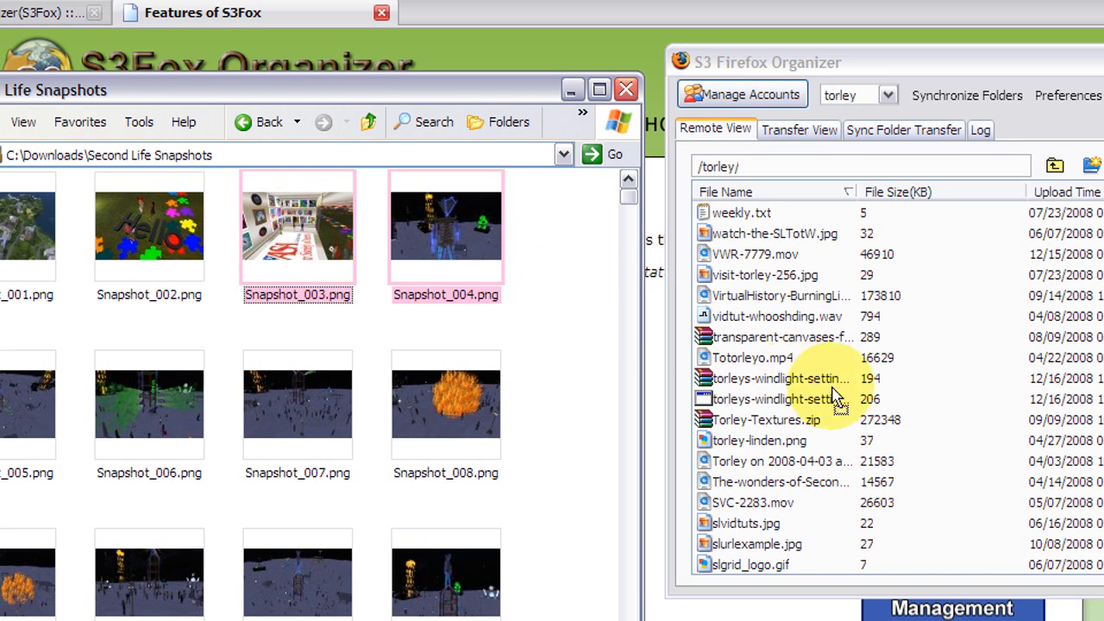
{"action": "left_click", "coordinate": [797, 129]}
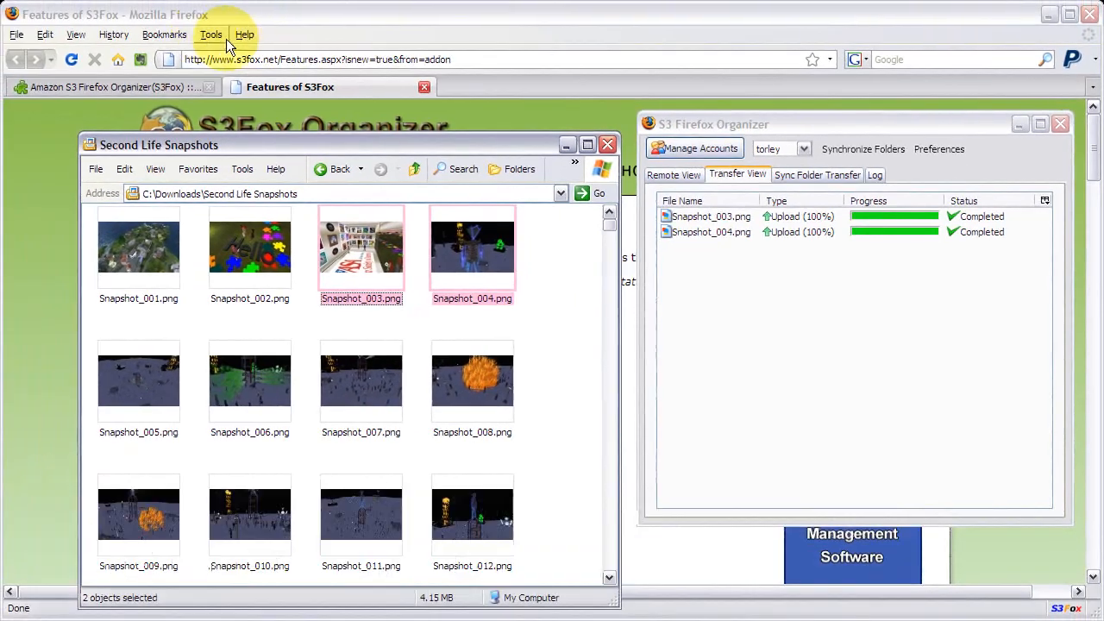
{"action": "left_click", "coordinate": [210, 35]}
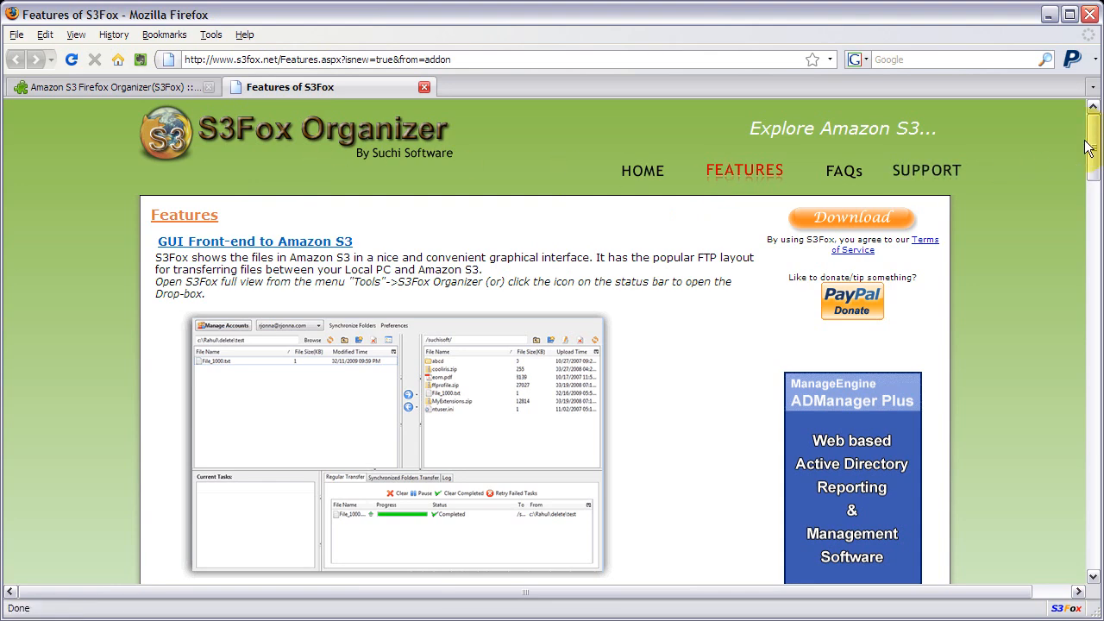
{"action": "scroll", "scroll_direction": "down", "scroll_amount": 3}
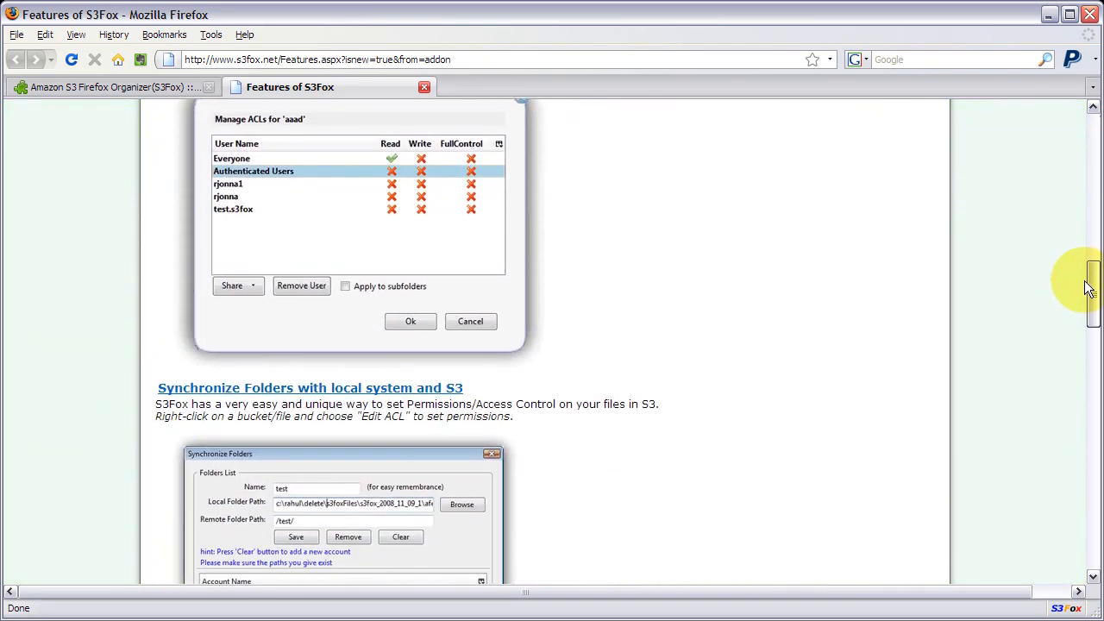
{"action": "scroll", "scroll_direction": "up", "scroll_amount": 3}
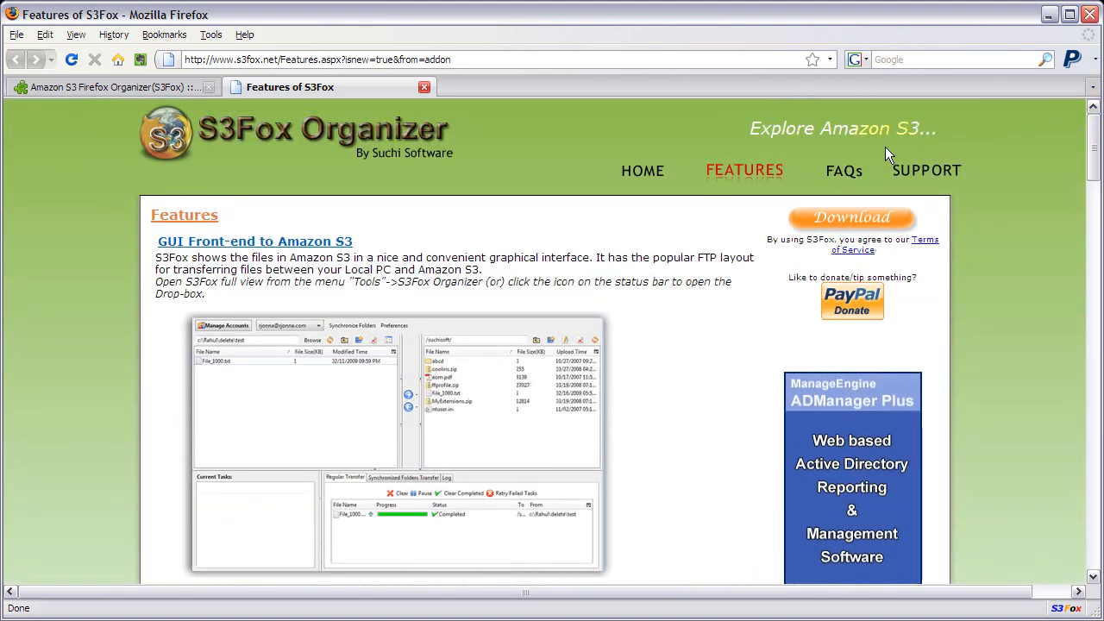